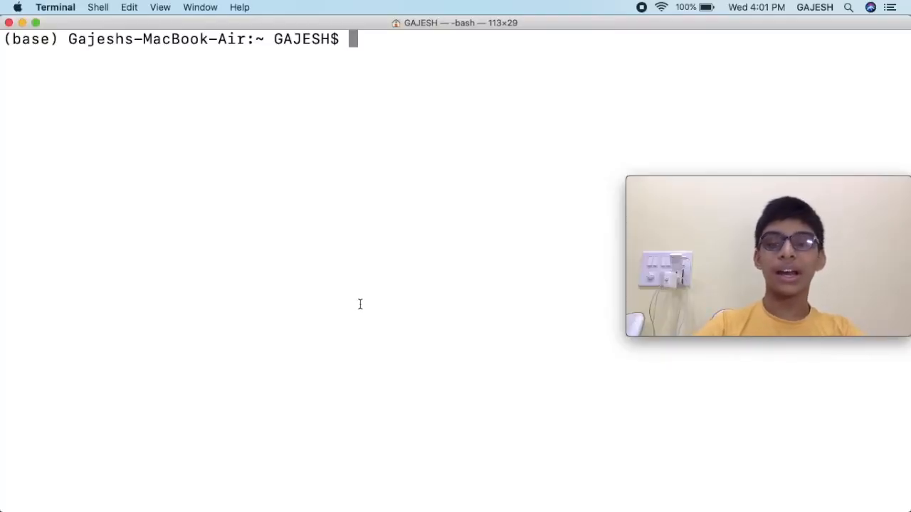
Install the textblob package by running pip install textblob in Terminal.
text(pip install te)
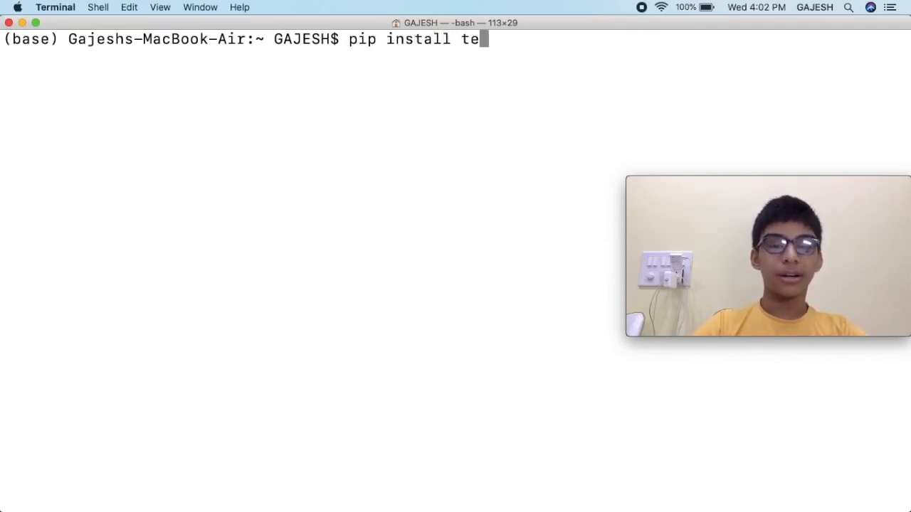
text(xtblob)
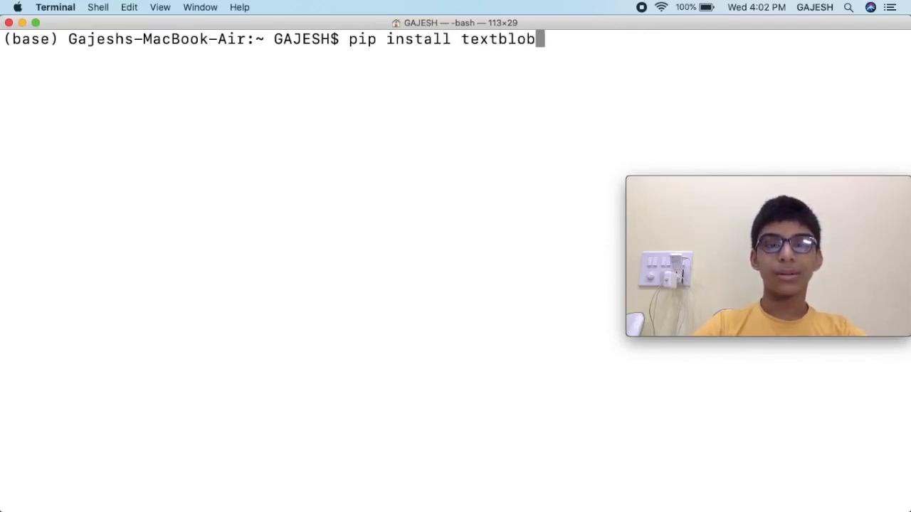
key(enter)
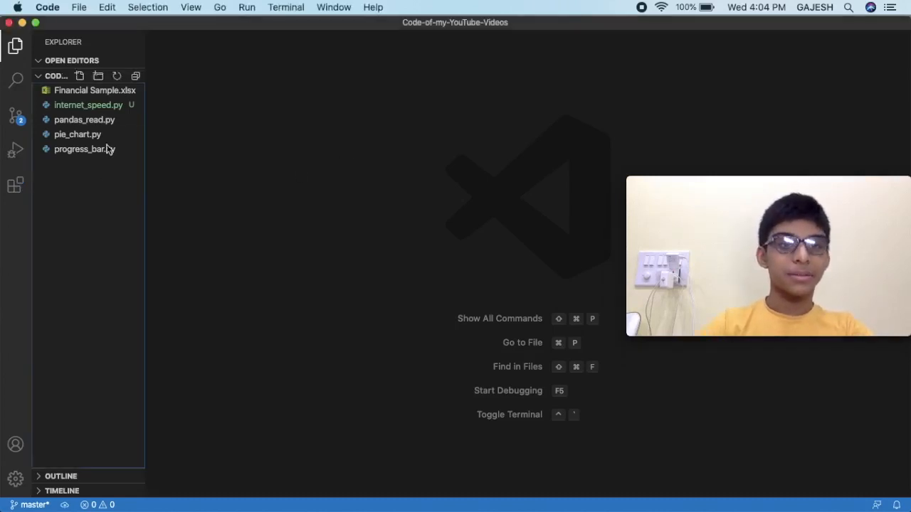
Create a new file named sentiment_analyser.py in the project's Explorer.
click(97, 76)
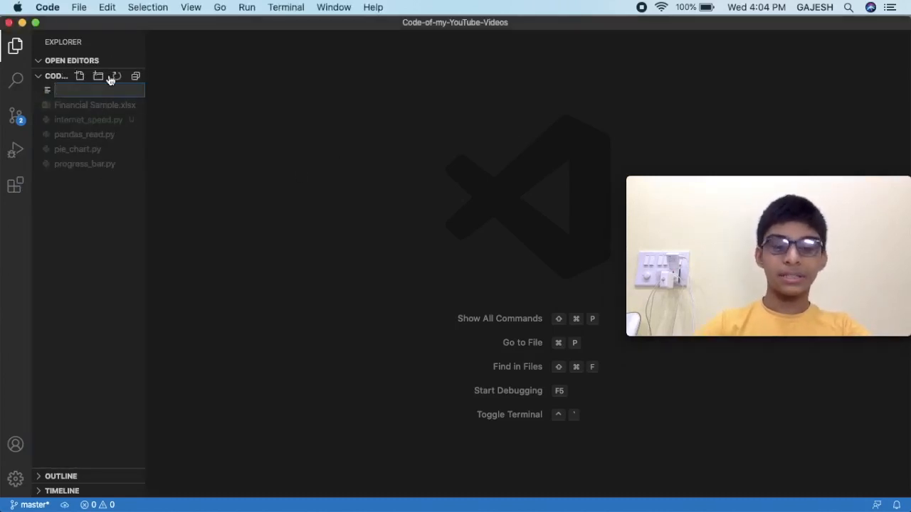
text(sentiment)
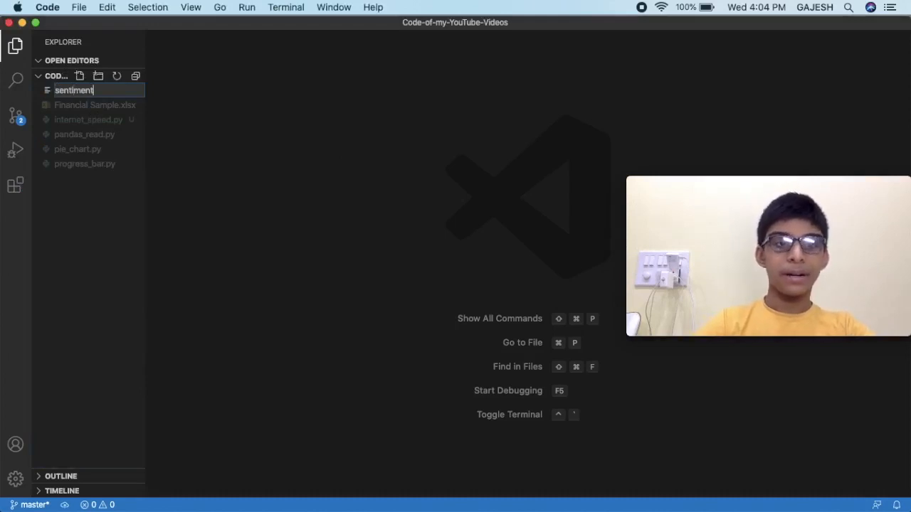
text(_analyser.py)
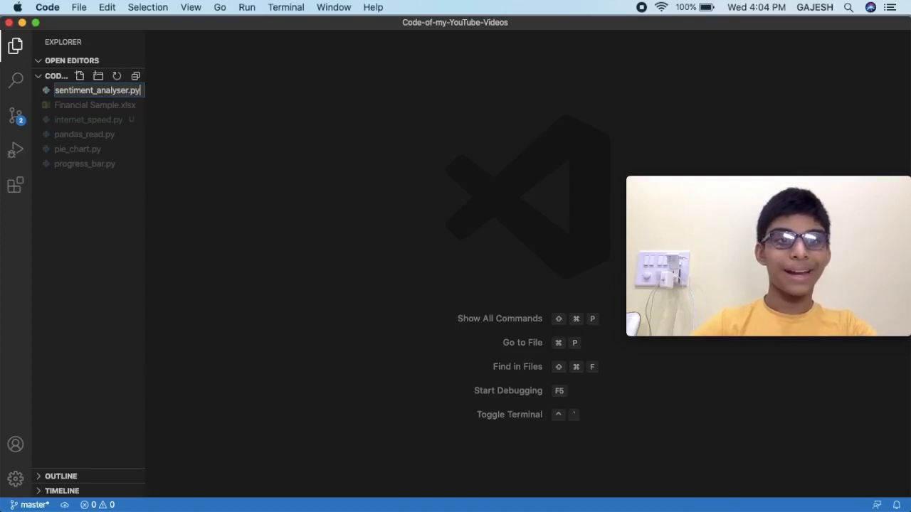
key(Enter)
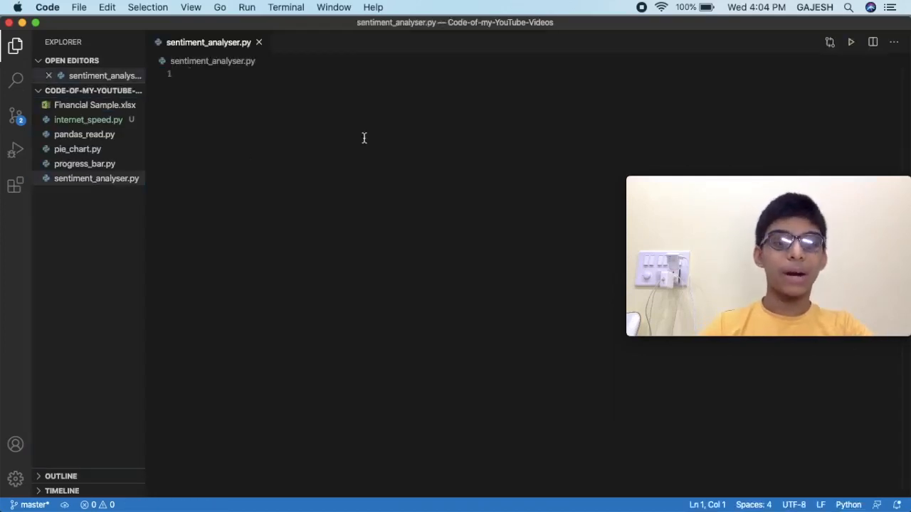
Write 'from textblob import TextBlob', y=input("Type your sentence: ") and edu=TextBlob(y).
text(from textblob i)
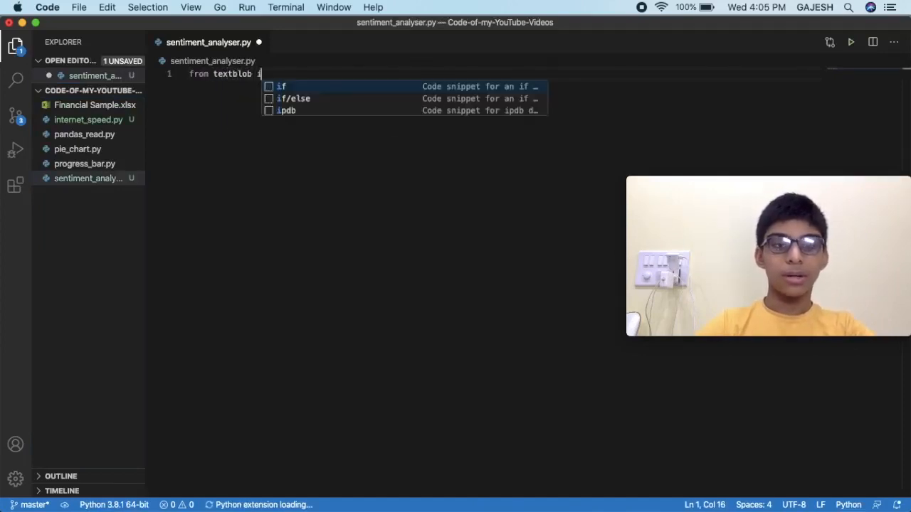
text(mport Text)
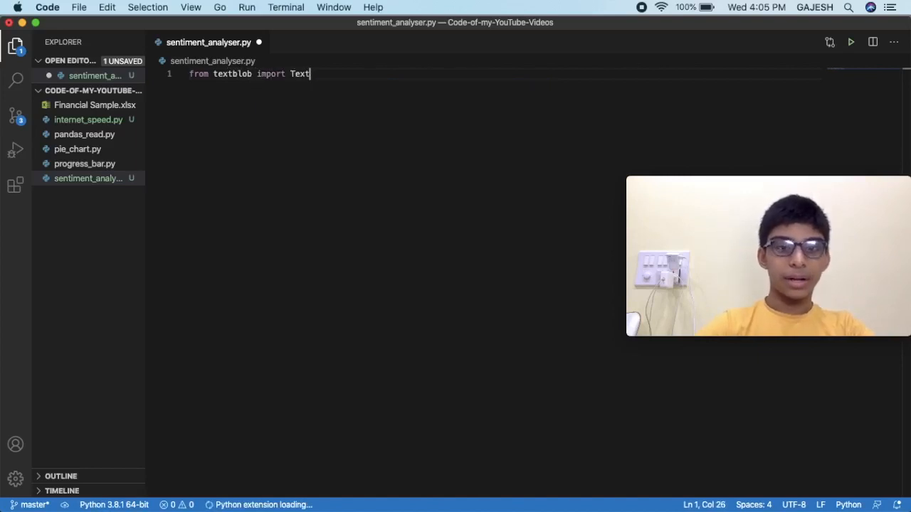
text(Blob)
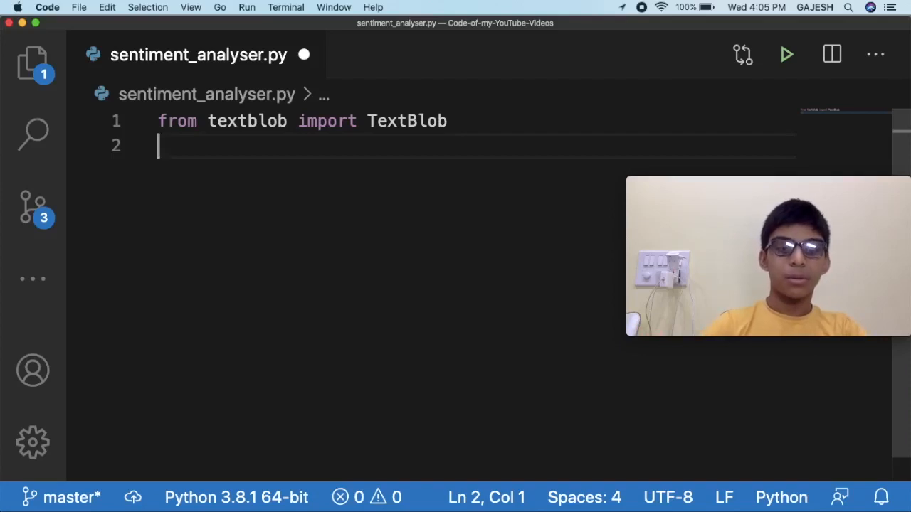
text(y=input(")
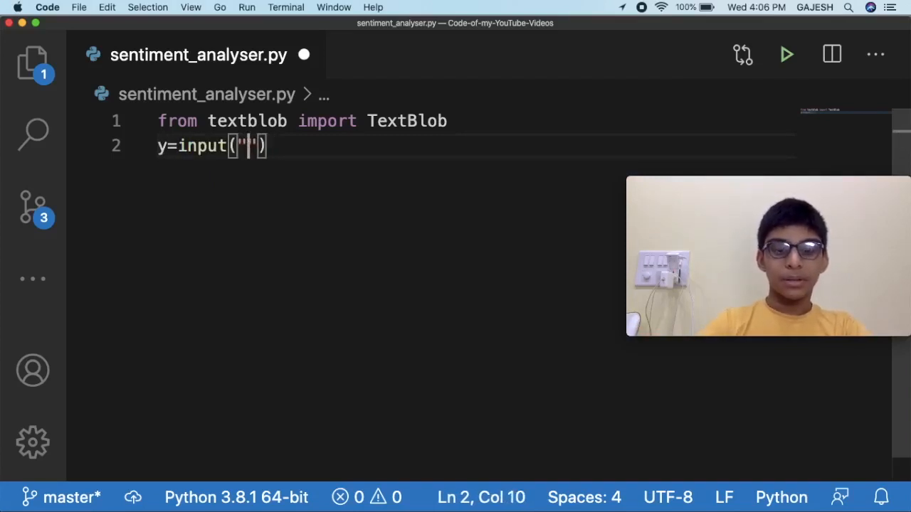
text(Type your)
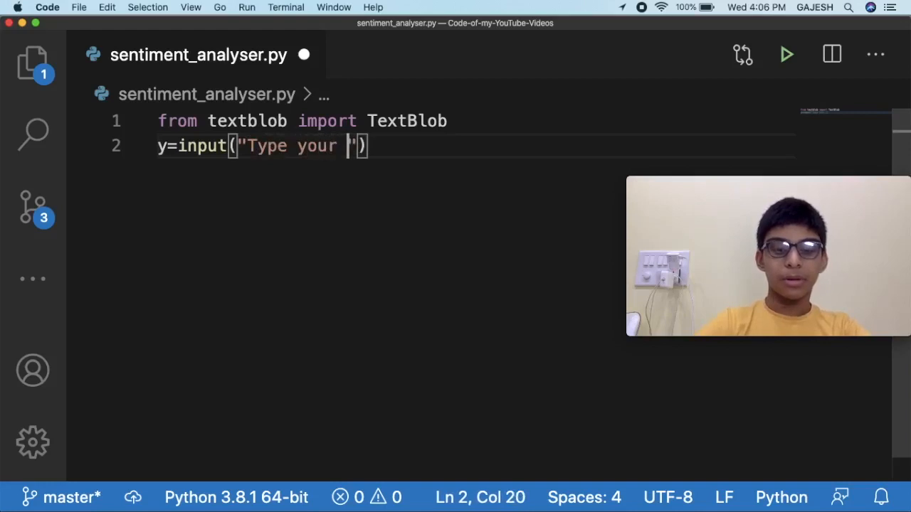
text(sentence)
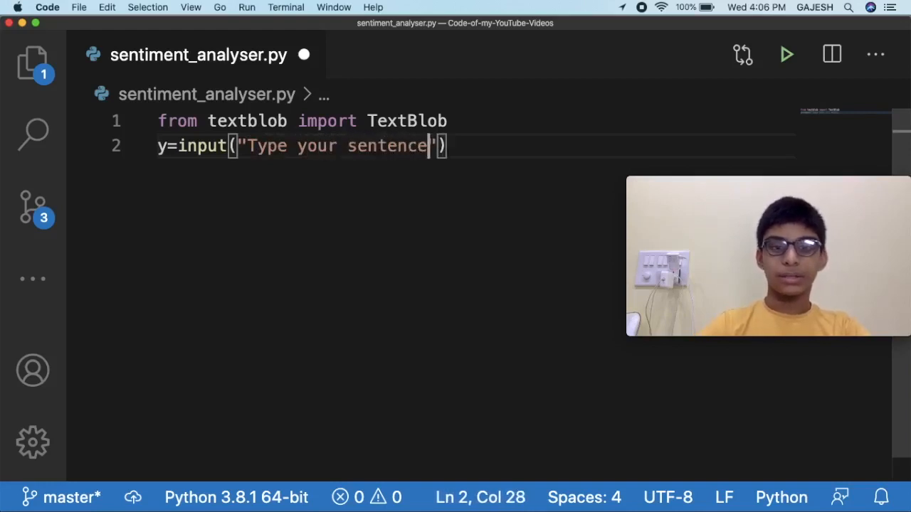
text(:)
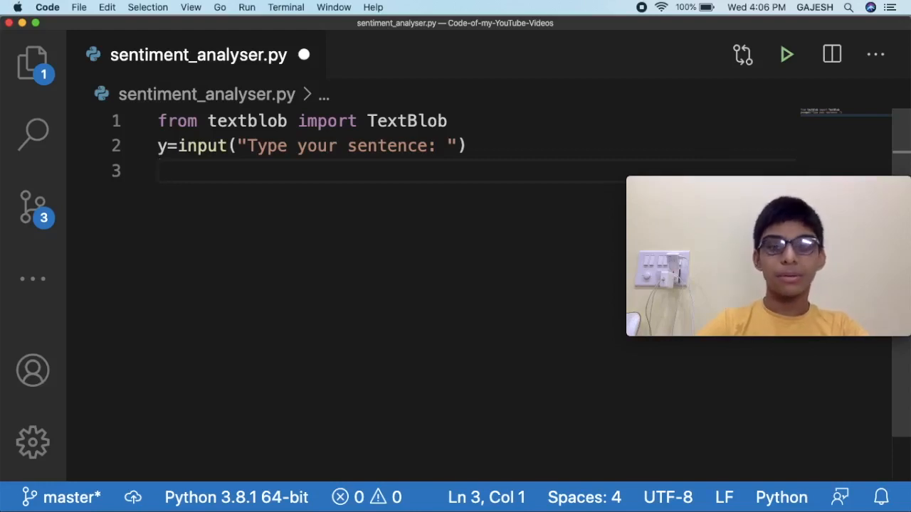
text(edu=)
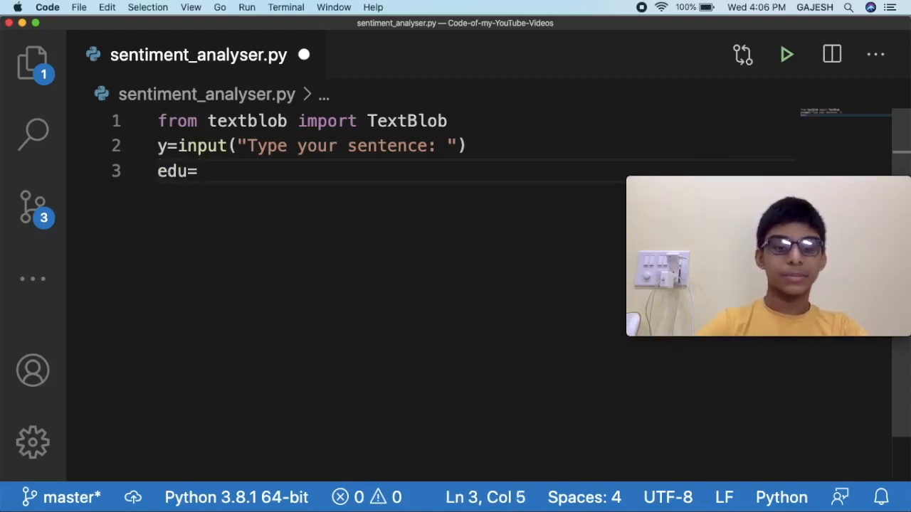
text(TextBlob()
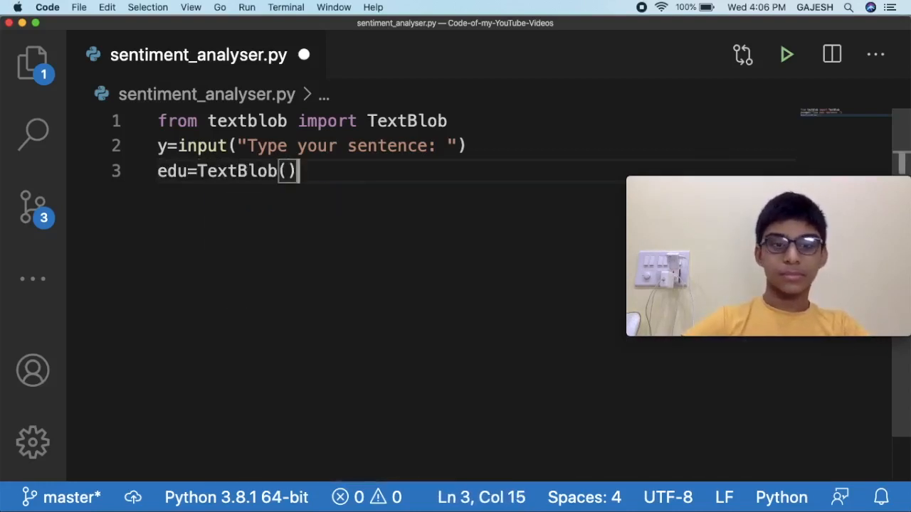
text(y)
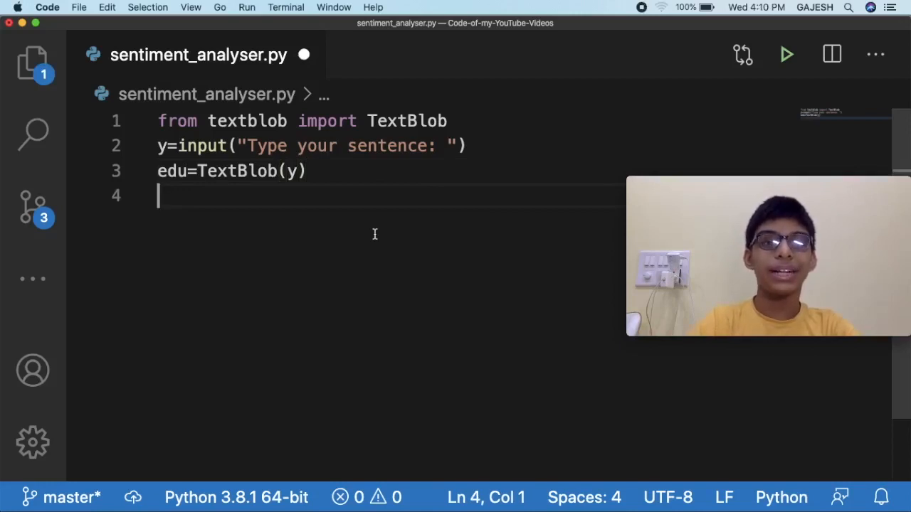
Add x=edu.sentiment.polarity on line 4 and start a new line.
text(x)
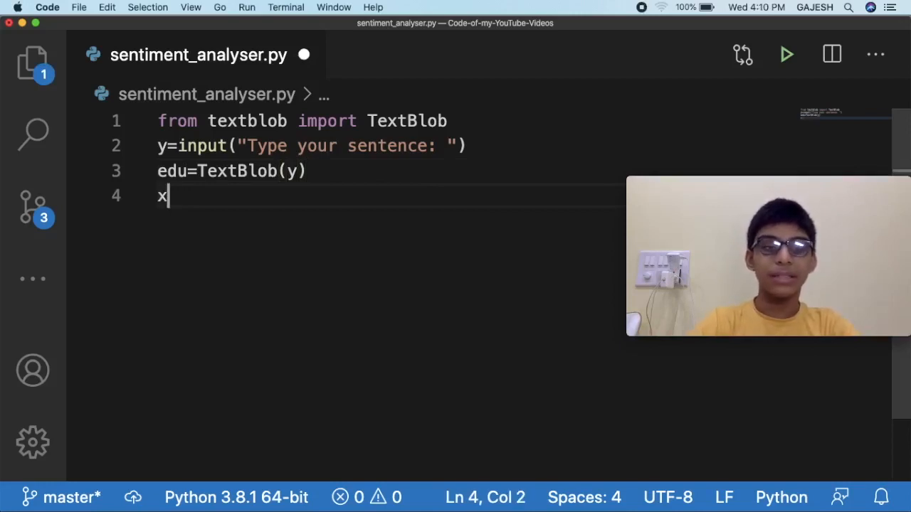
text(=edu.)
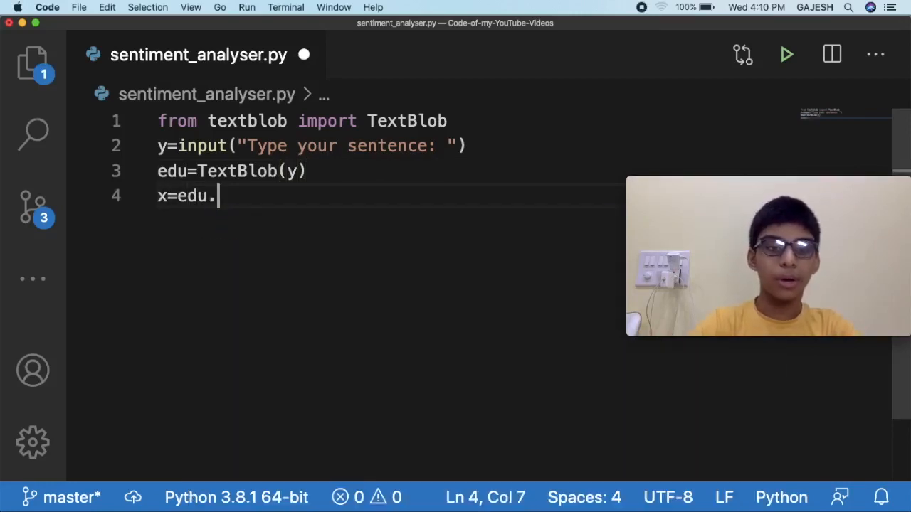
text(t)
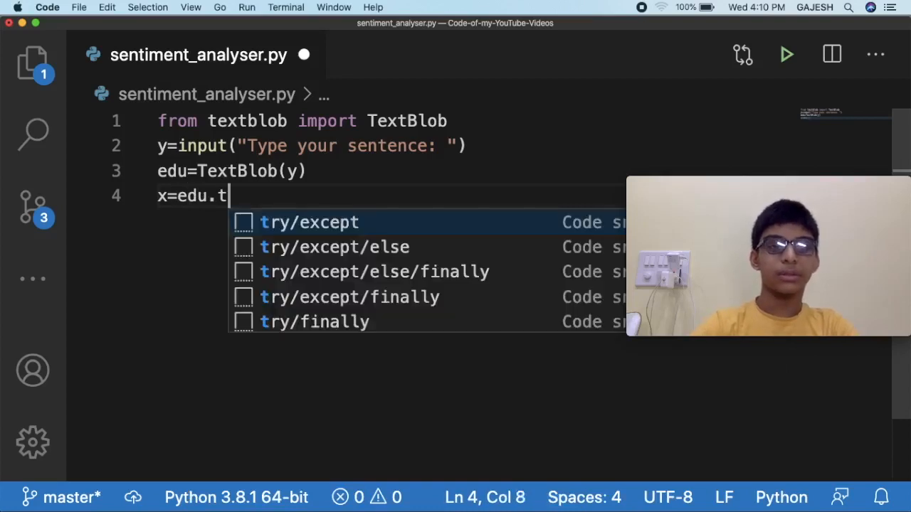
text(senti)
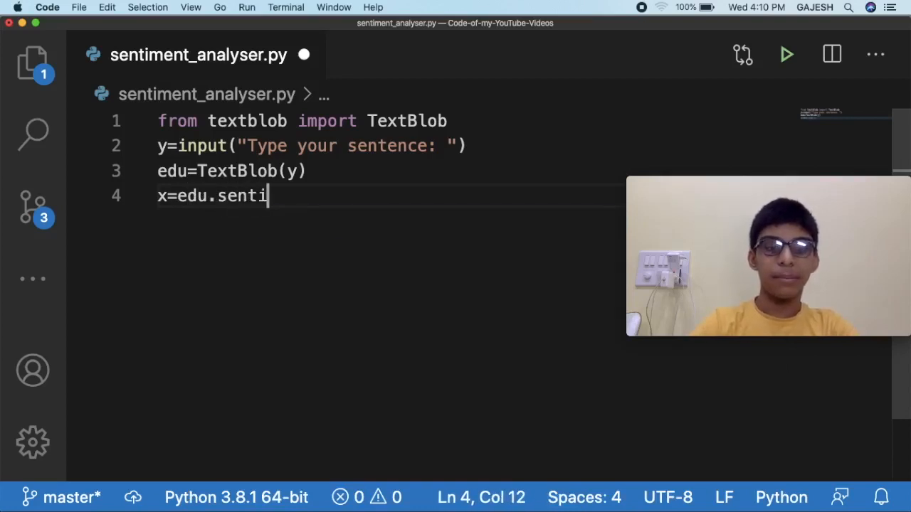
text(ment)
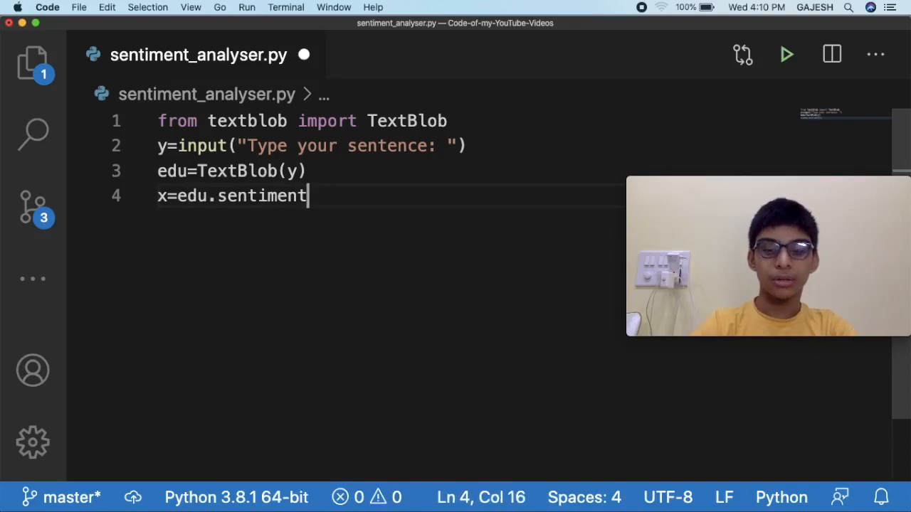
text(.pola)
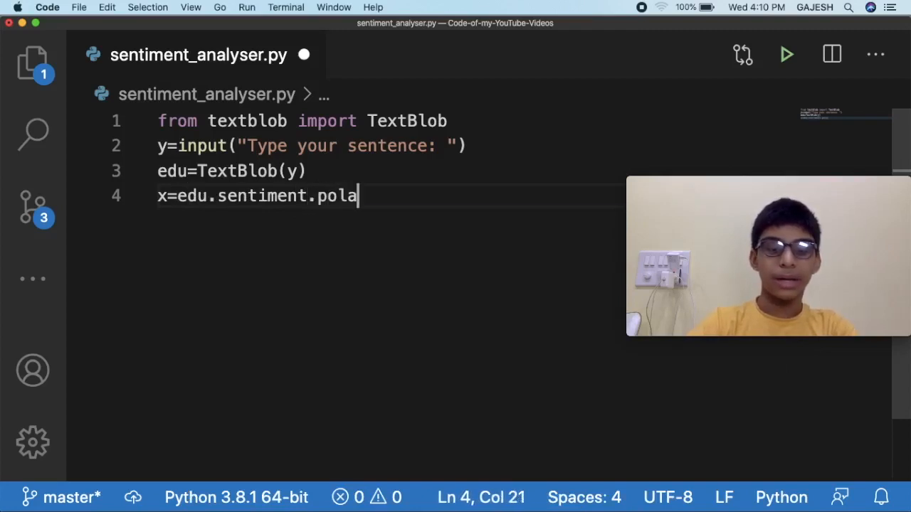
text(rity)
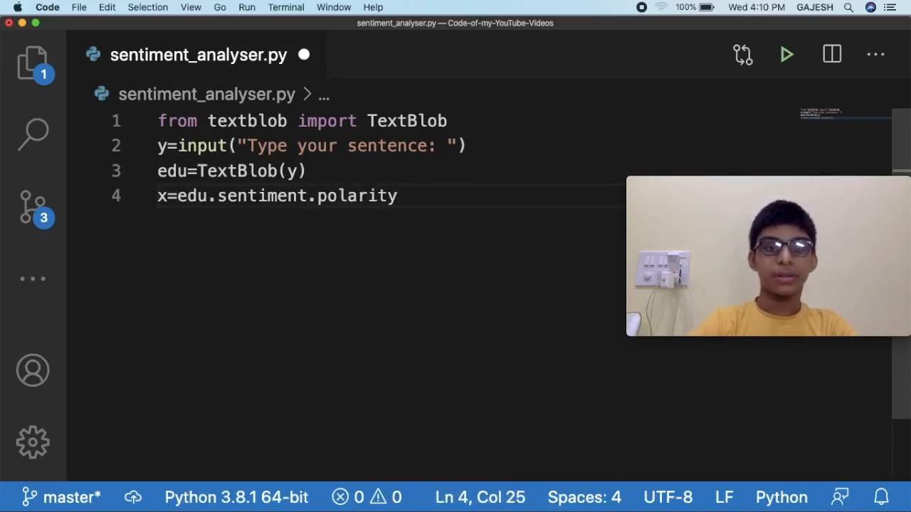
key(enter)
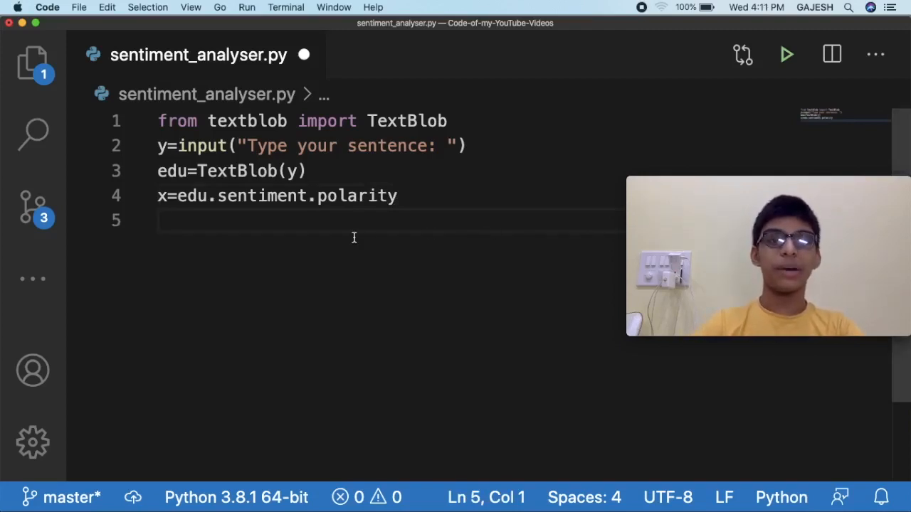
Begin a comment listing the Negative x<0 and Neutral 0 polarity ranges.
text(#)
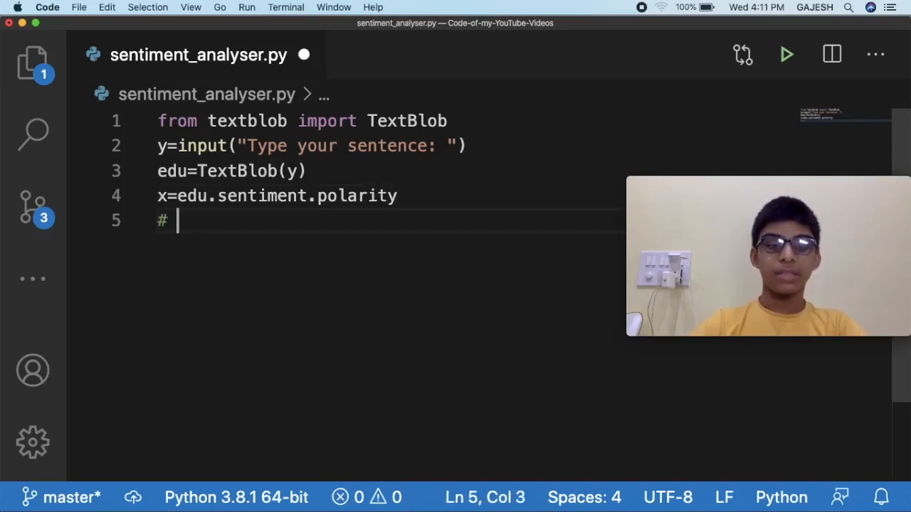
text(Negative =)
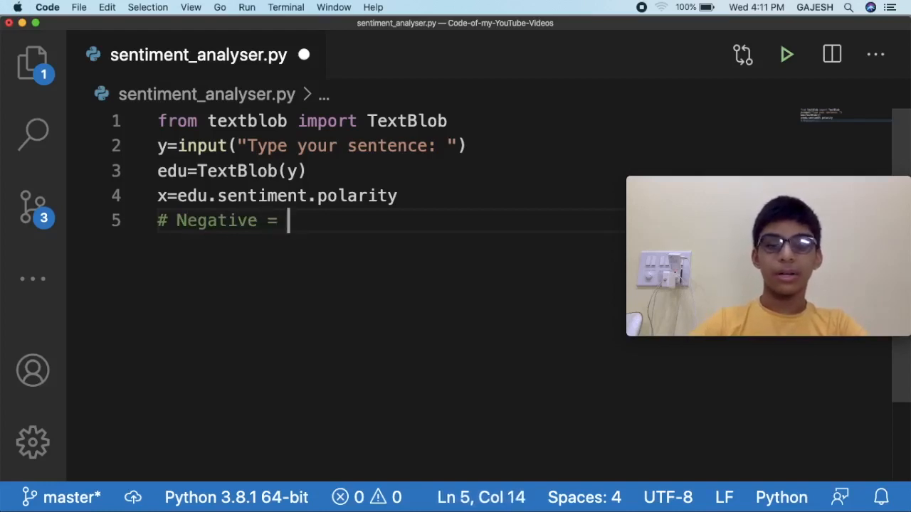
text(0)
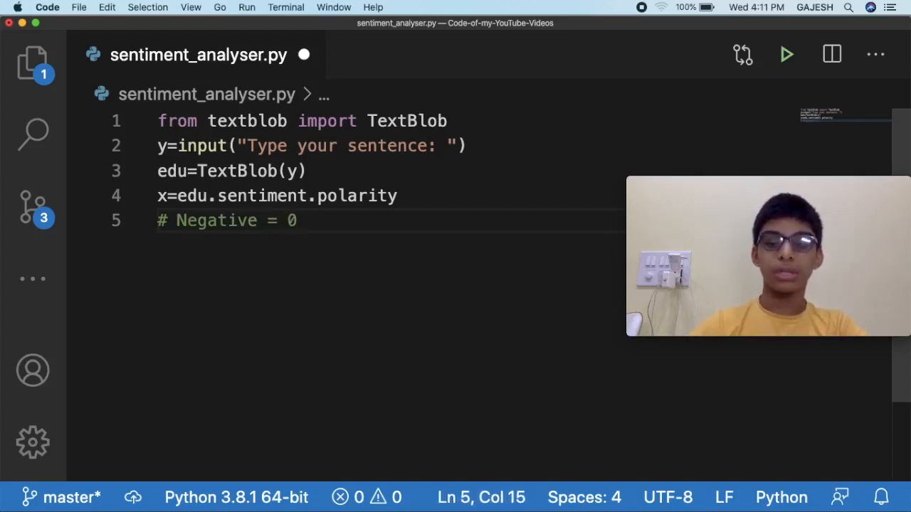
text(x<)
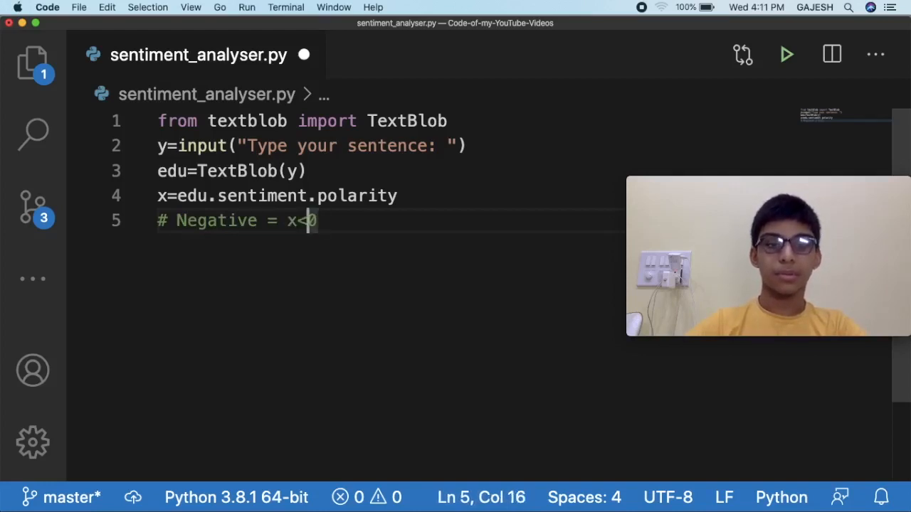
text(>)
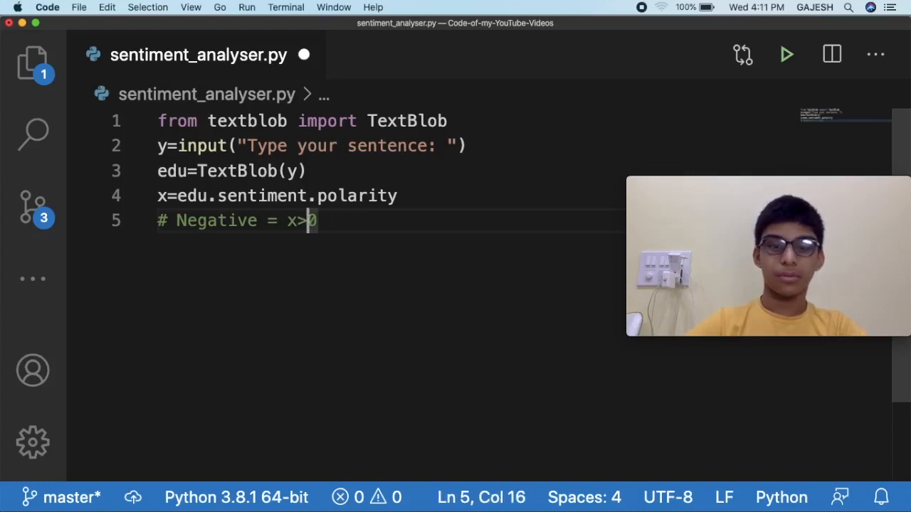
text(<0 and)
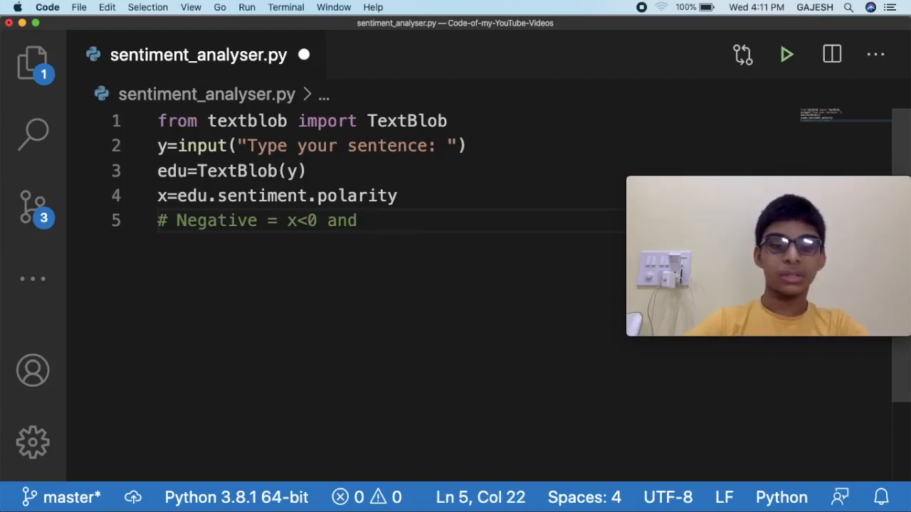
text(Neutral = 0)
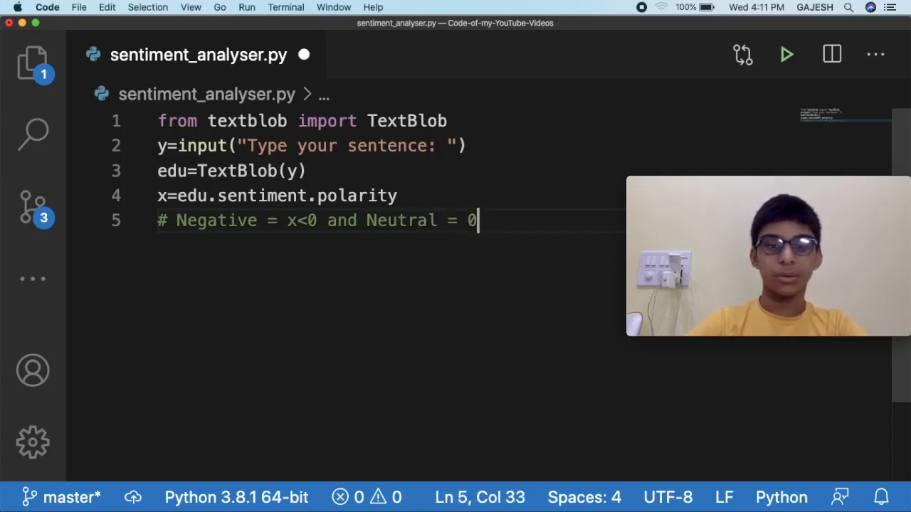
text(and)
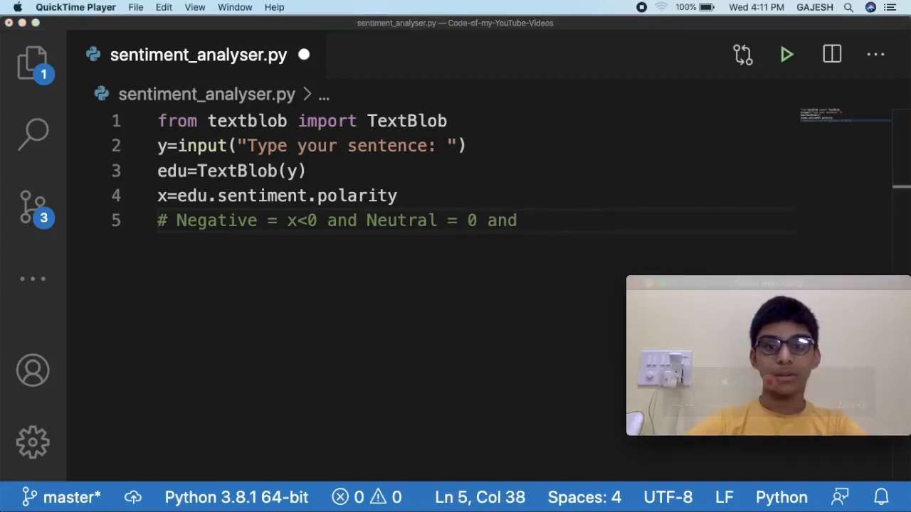
Finish the comment with Positive x>0 && x<=1, removing a stray equals sign.
click(566, 220)
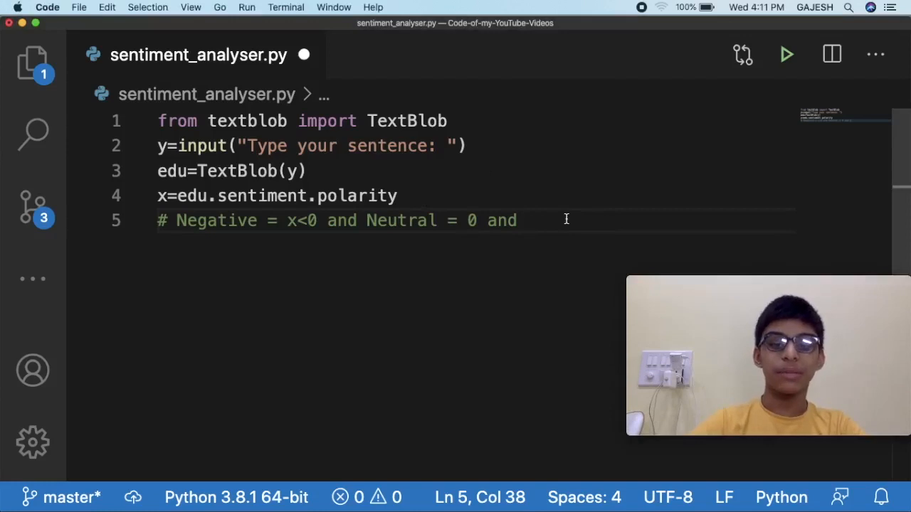
text(Positive)
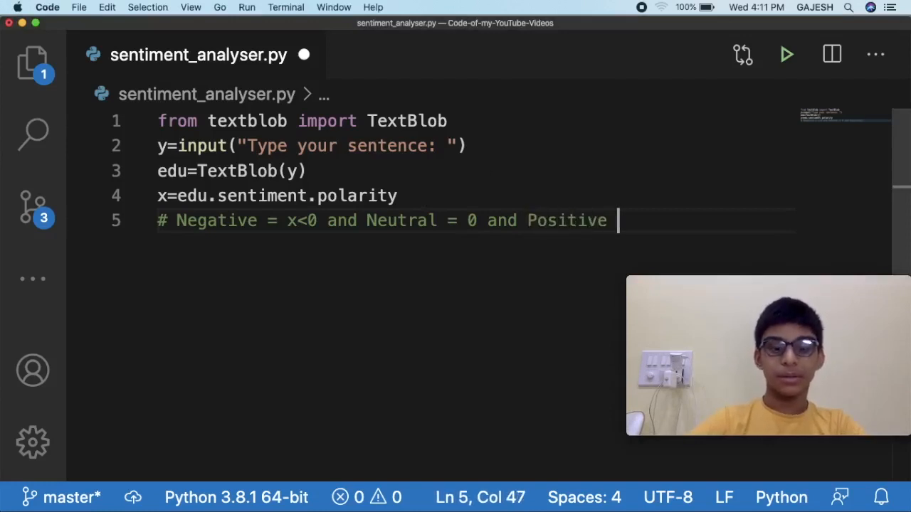
text(x>)
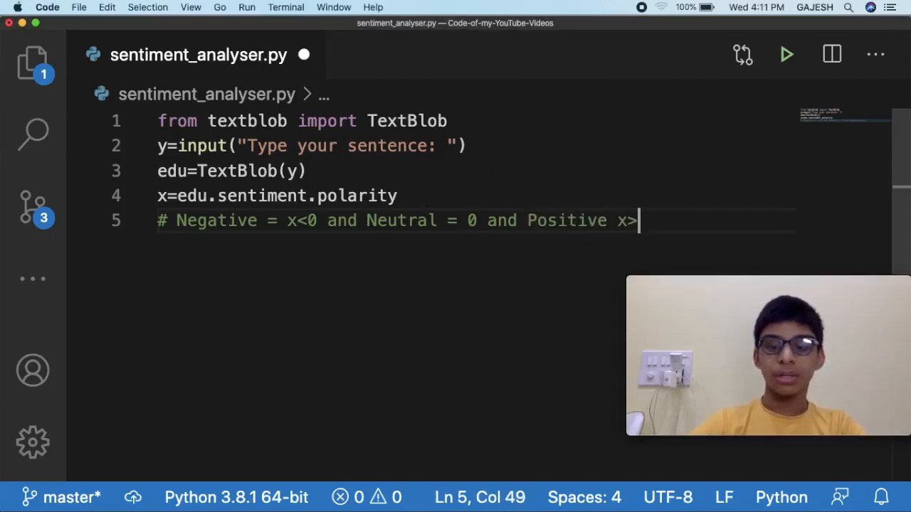
text(0)
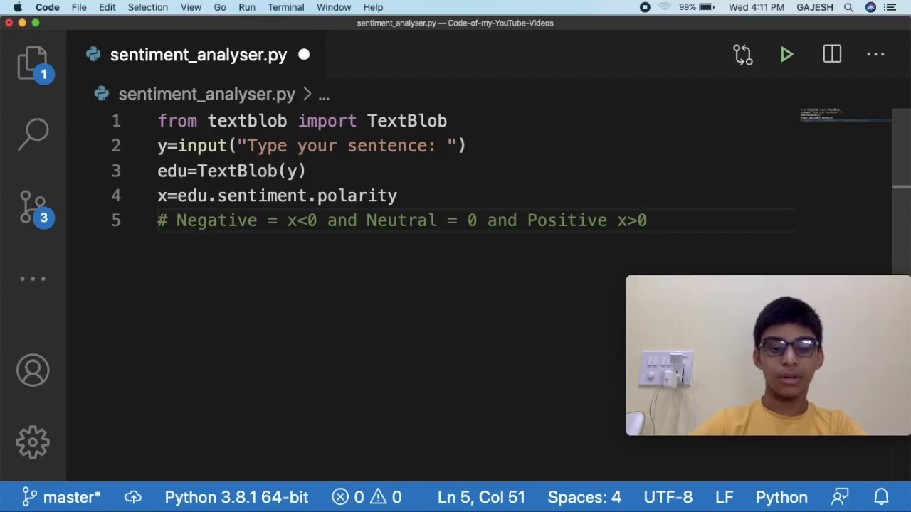
text(&& x)
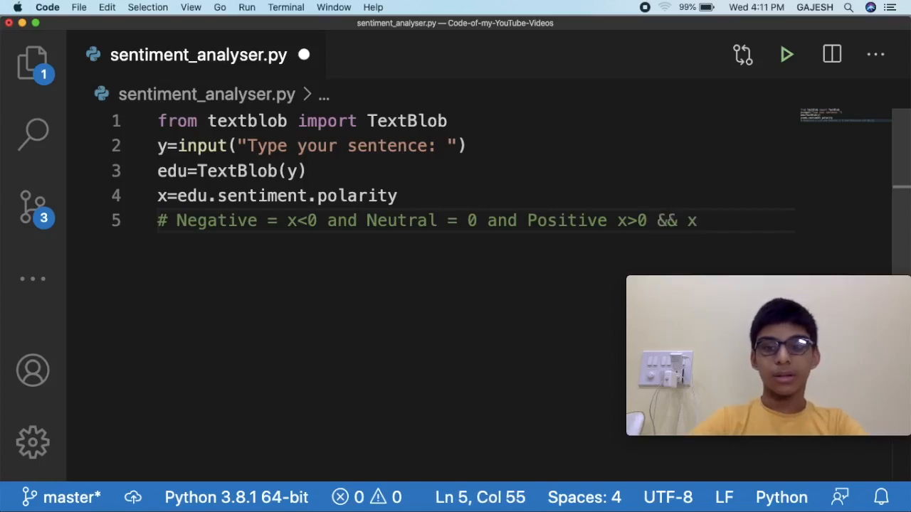
text(=)
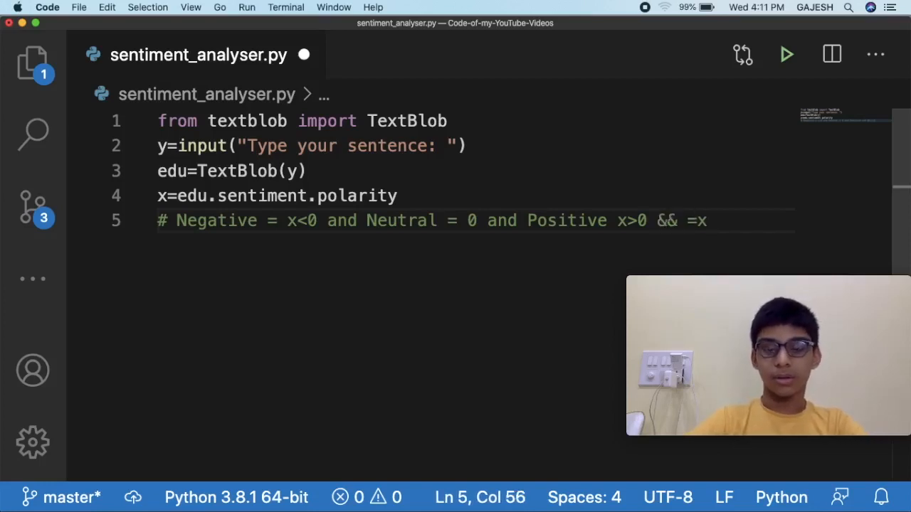
key(backspace)
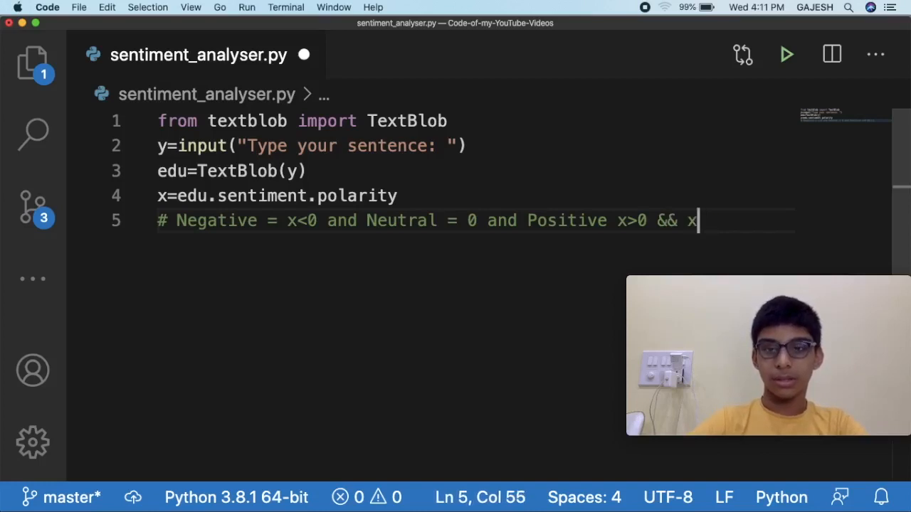
text(>)
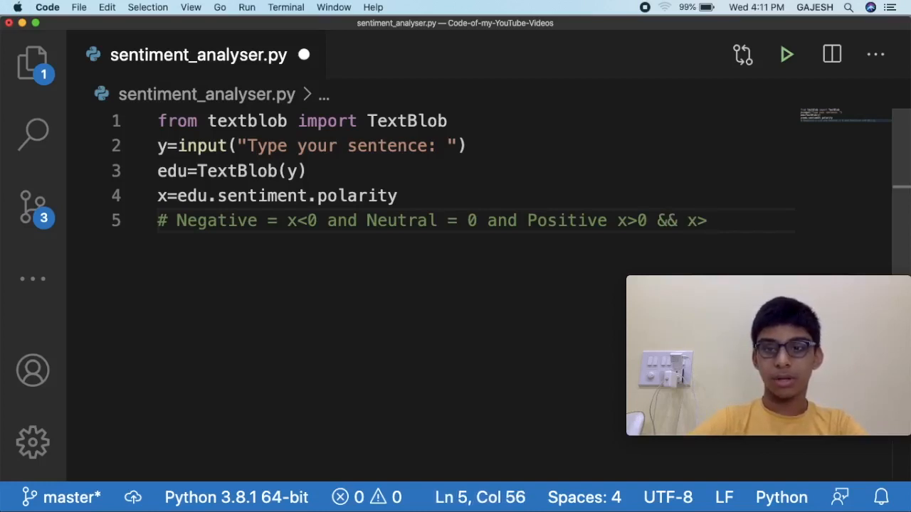
text(=0)
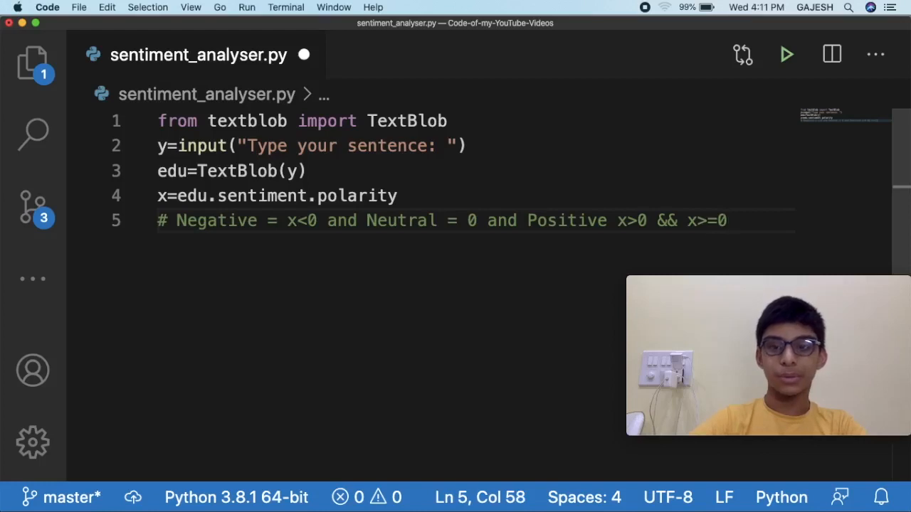
text(1)
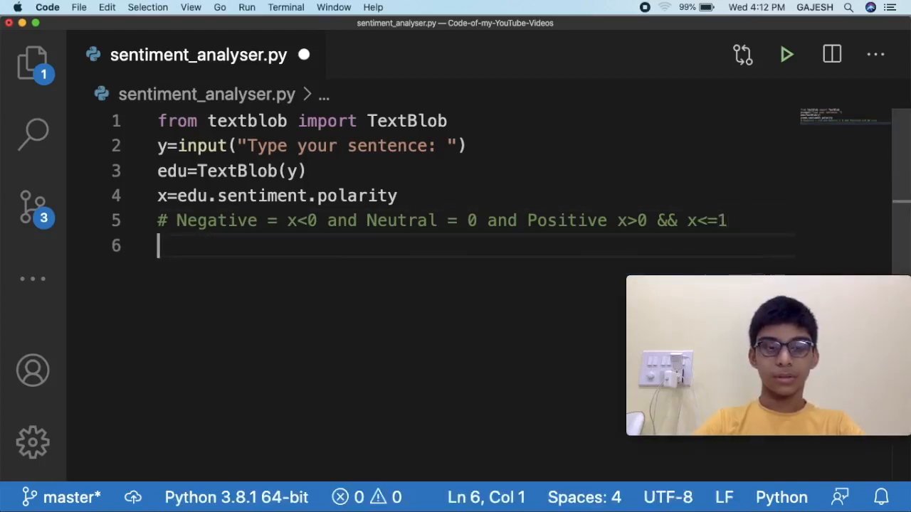
Add an if x<0: branch that prints "Negative".
text(if)
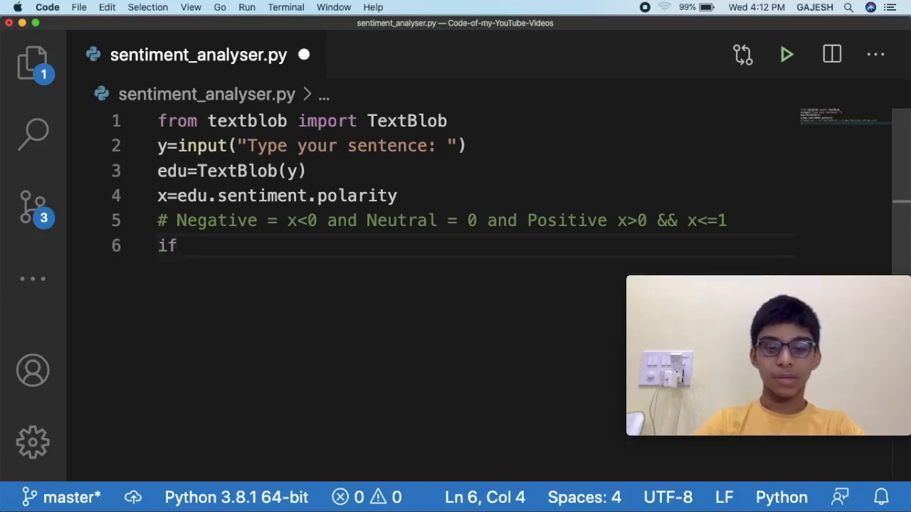
text(x)
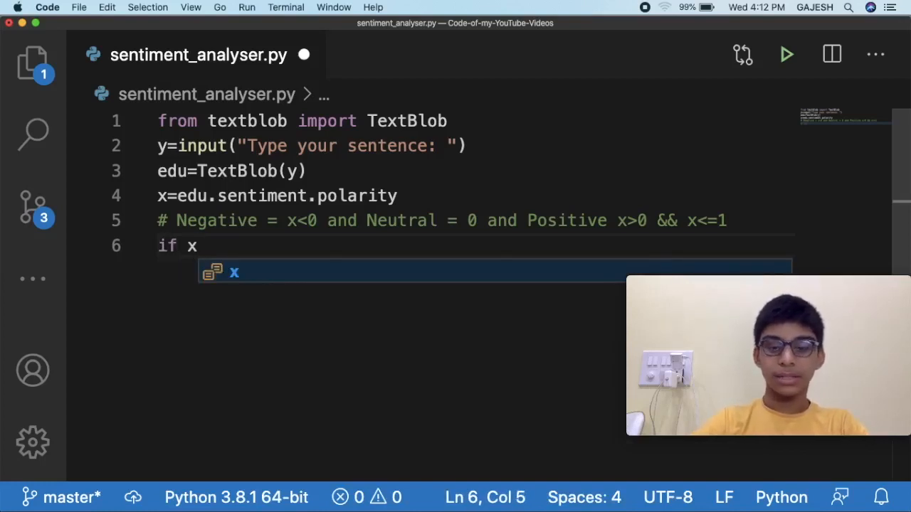
text(<=)
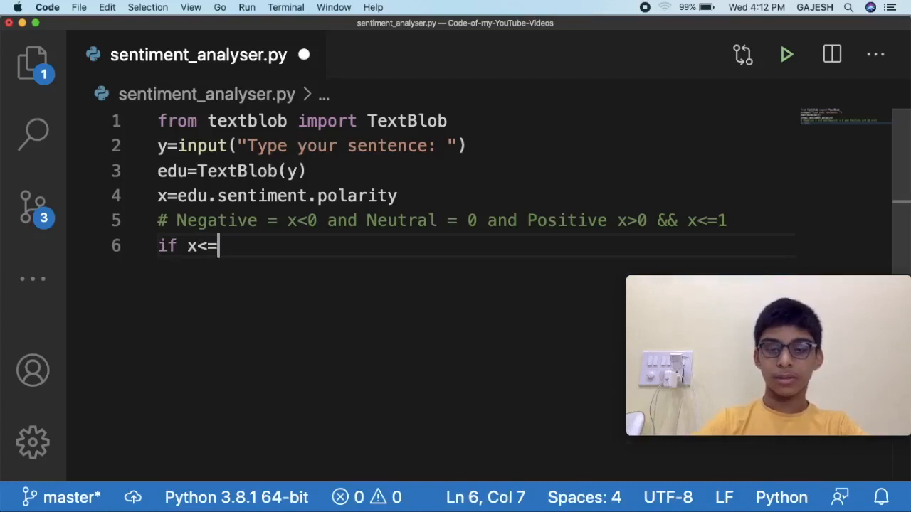
key(backspace)
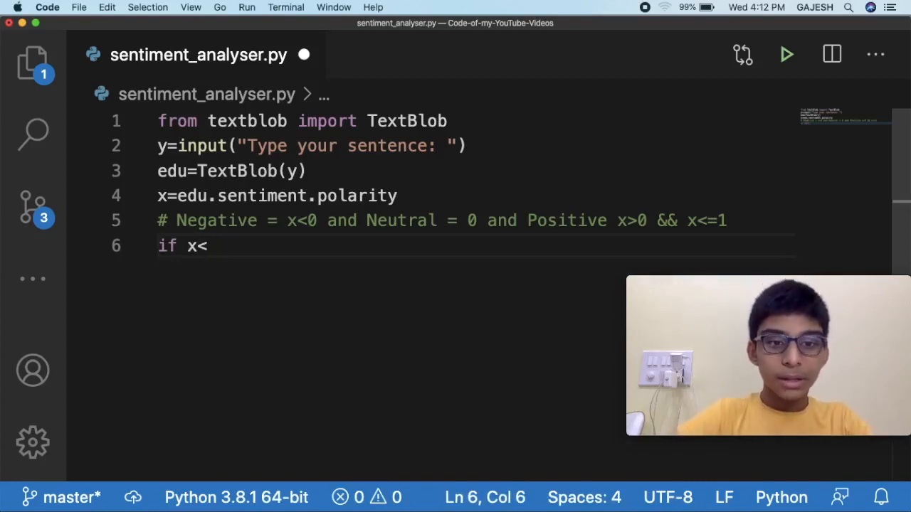
text(0)
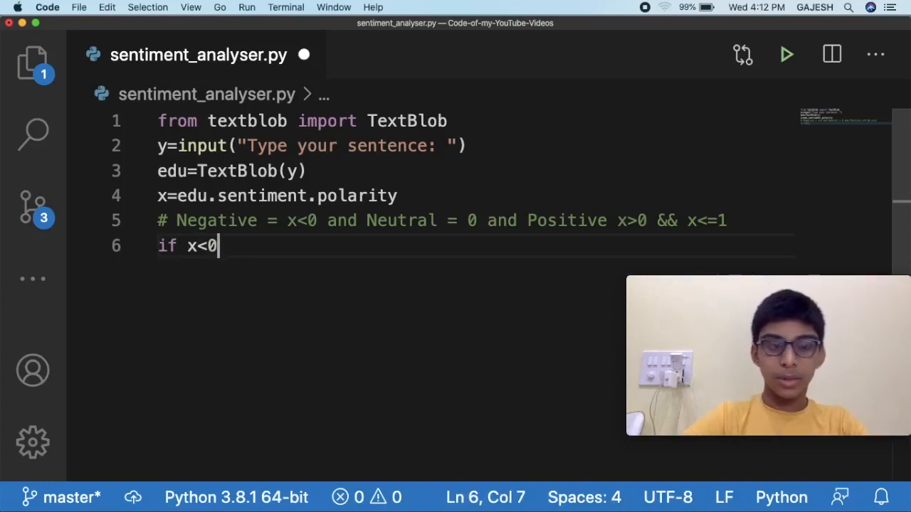
text(:)
text(print(")
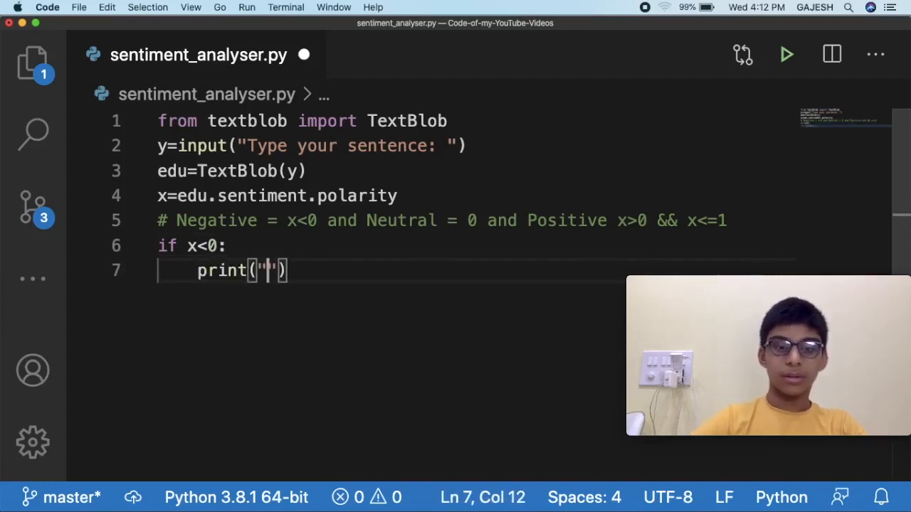
text(Negat)
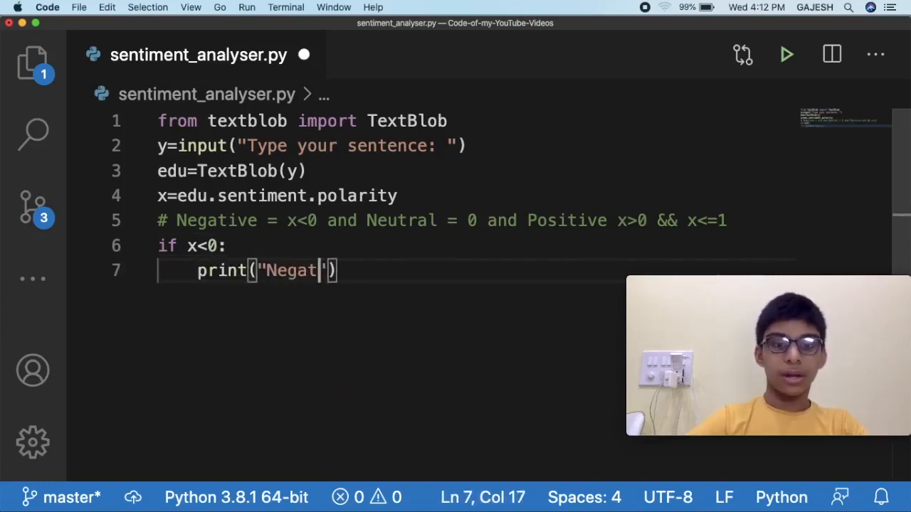
text(ive)
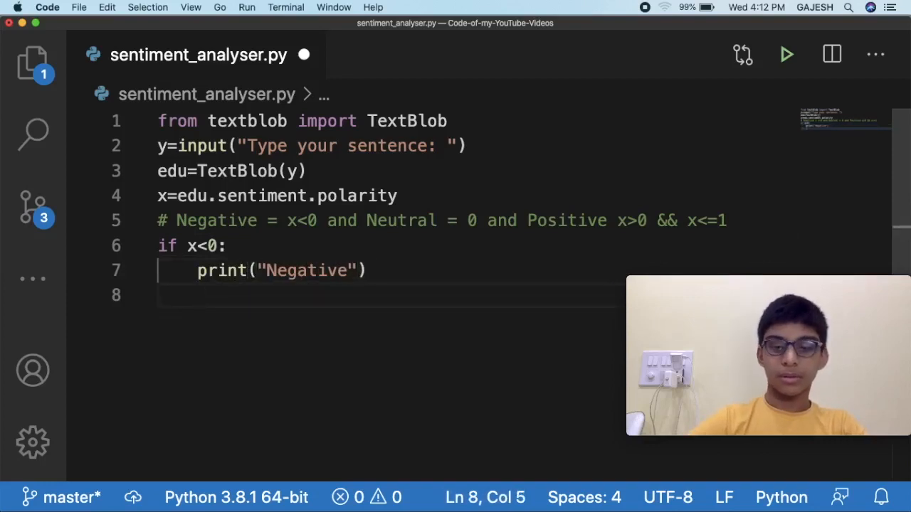
Add an elif x==0: branch with an empty indented body line.
text(elif)
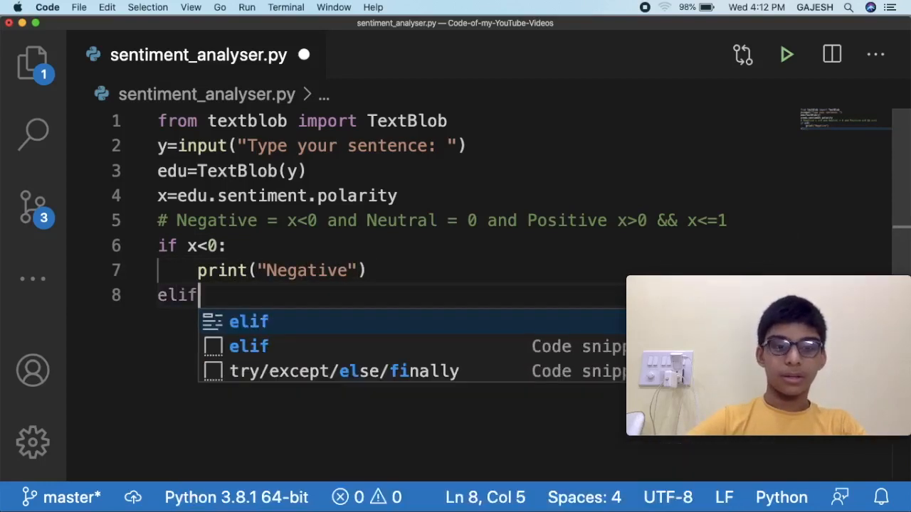
text(:)
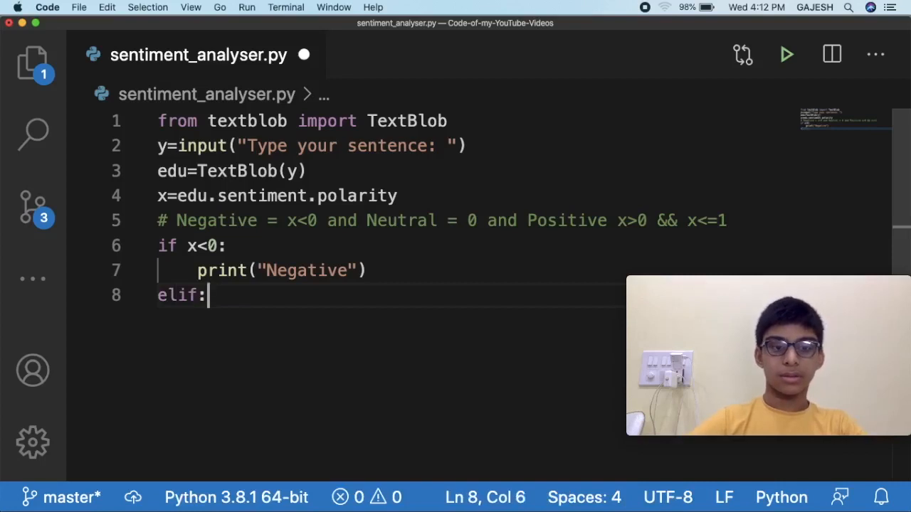
text(p)
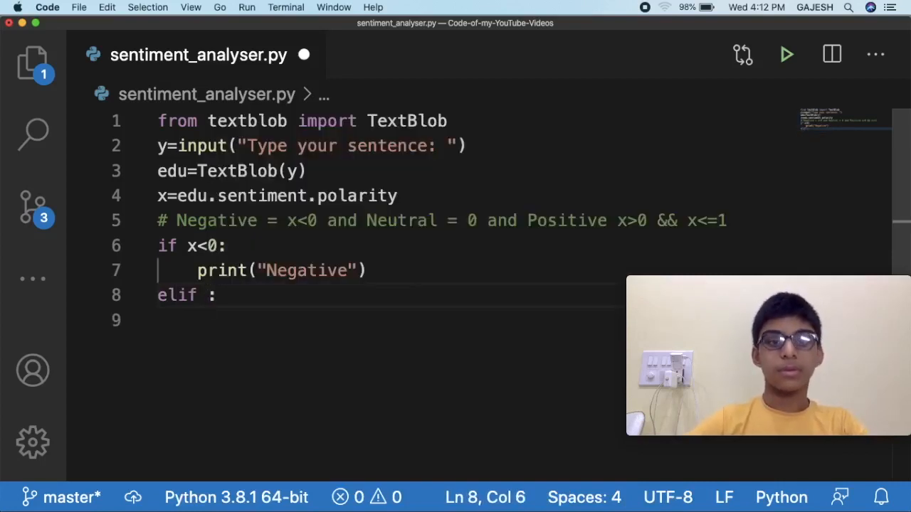
text(x=)
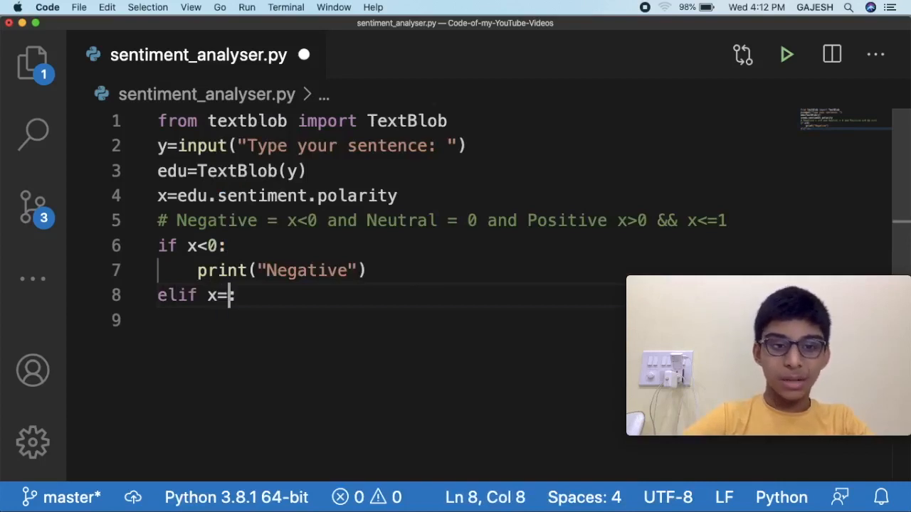
text(=0:)
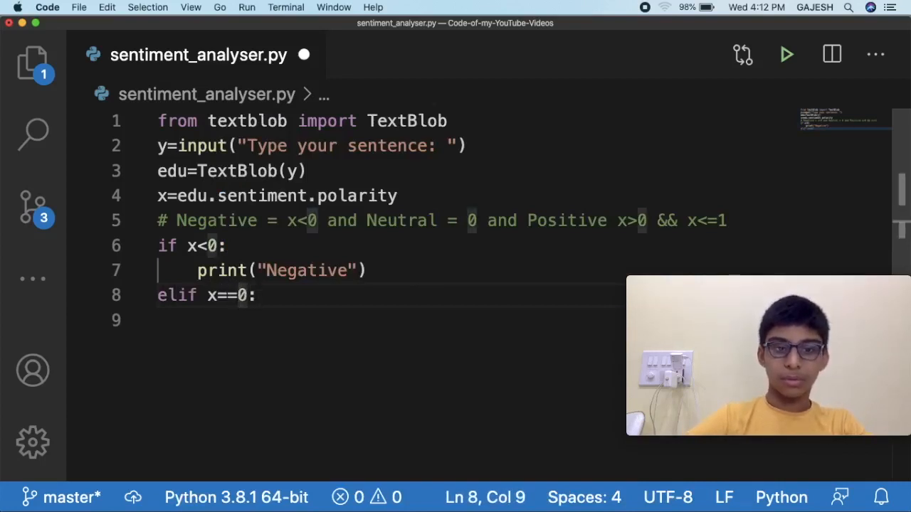
key(enter)
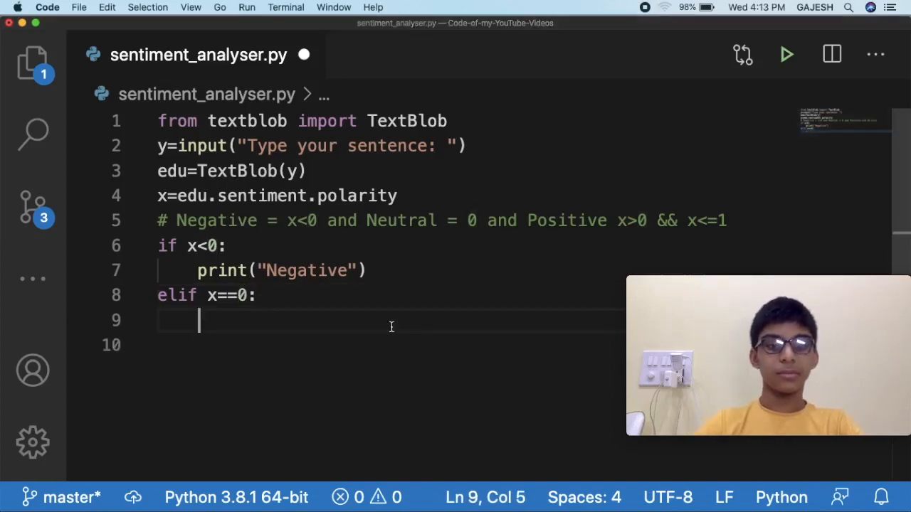
Print "Neutral" in the x==0 branch, correcting its spelling.
text(print("Nuetr)
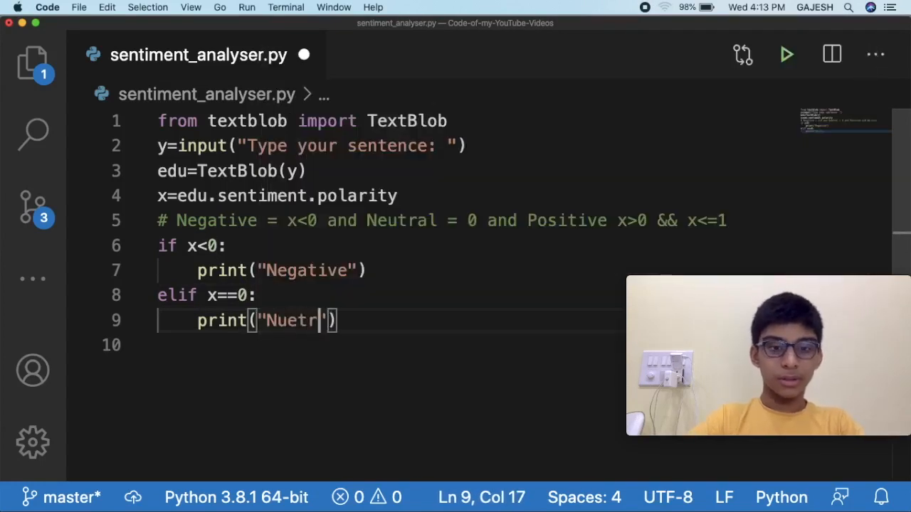
key(backspace)
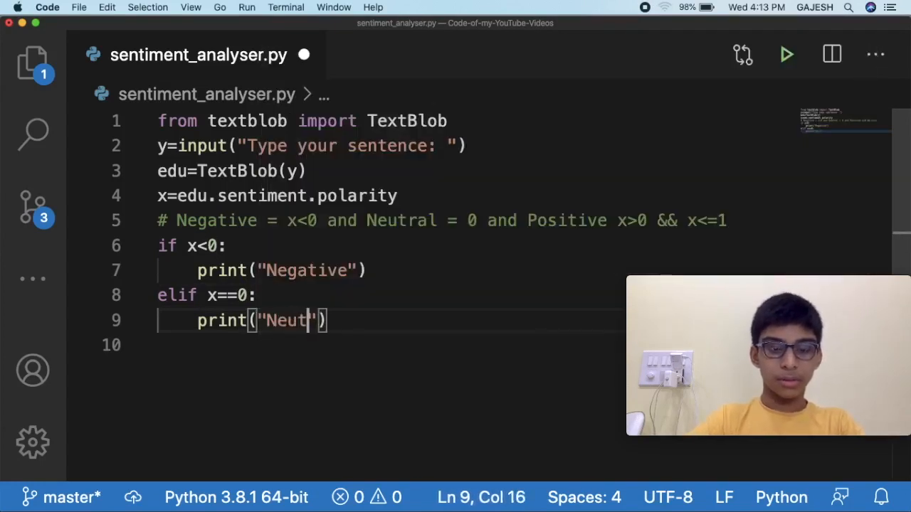
text(ral)
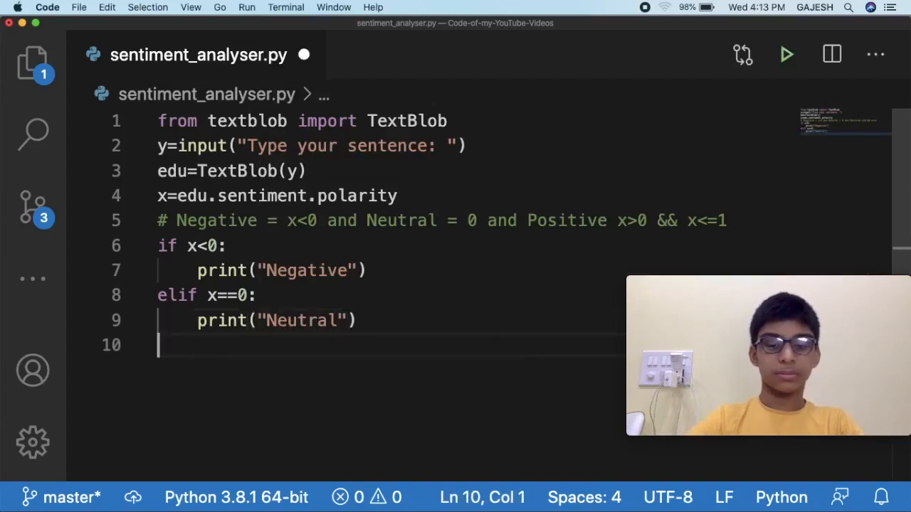
Add an elif x>0 && x<=1: branch that prints "Positive".
text(elf)
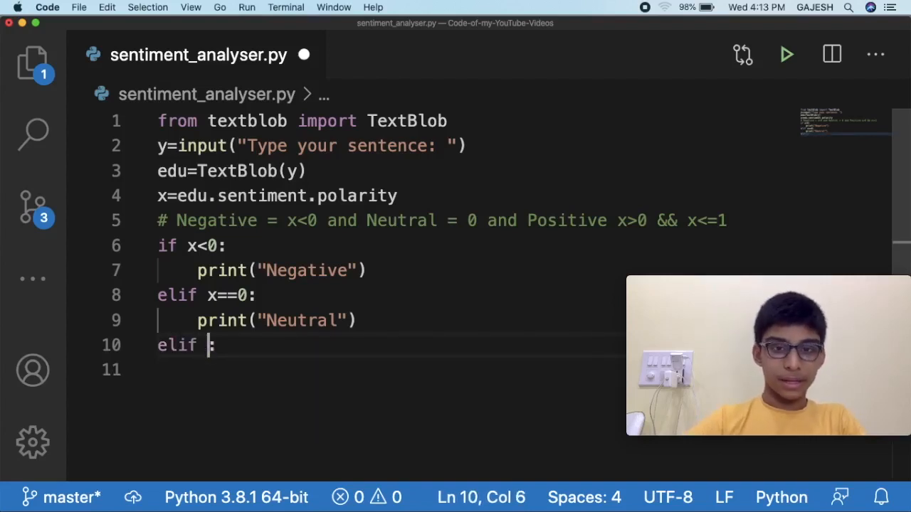
text(x>)
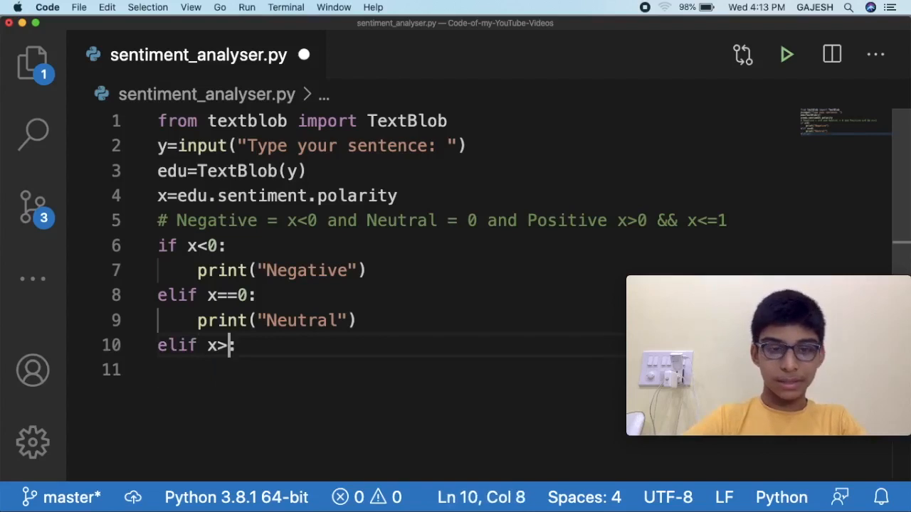
text(0)
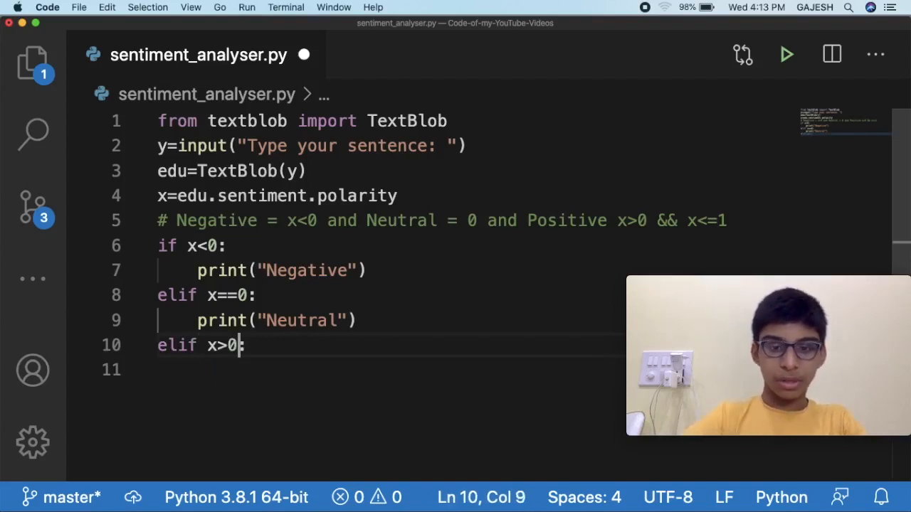
text(" ")
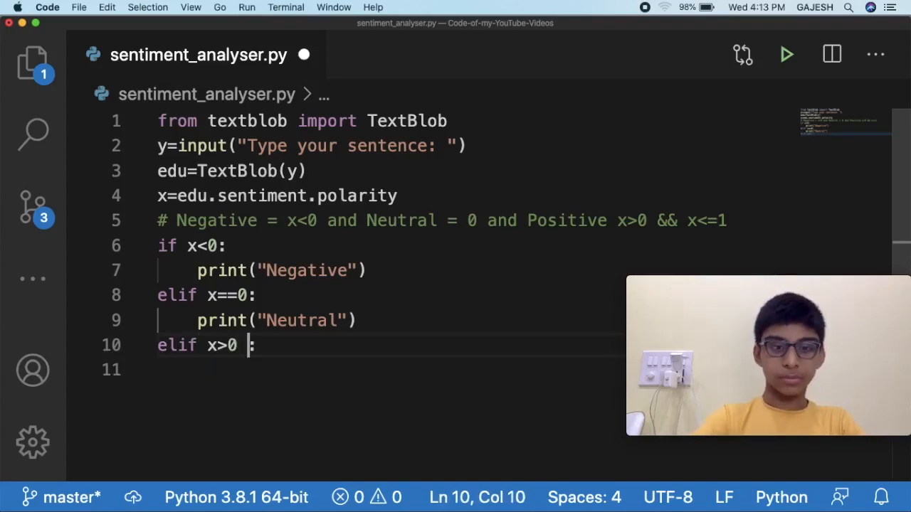
text(&&)
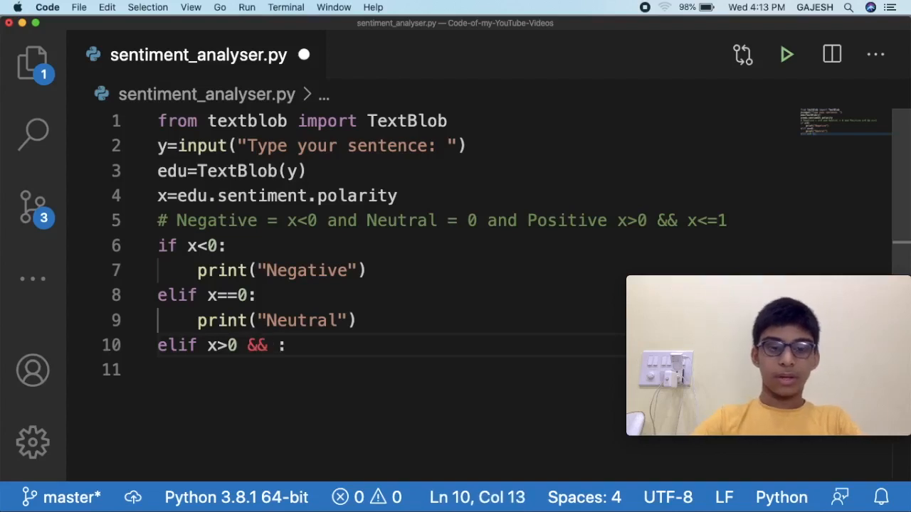
text(x<)
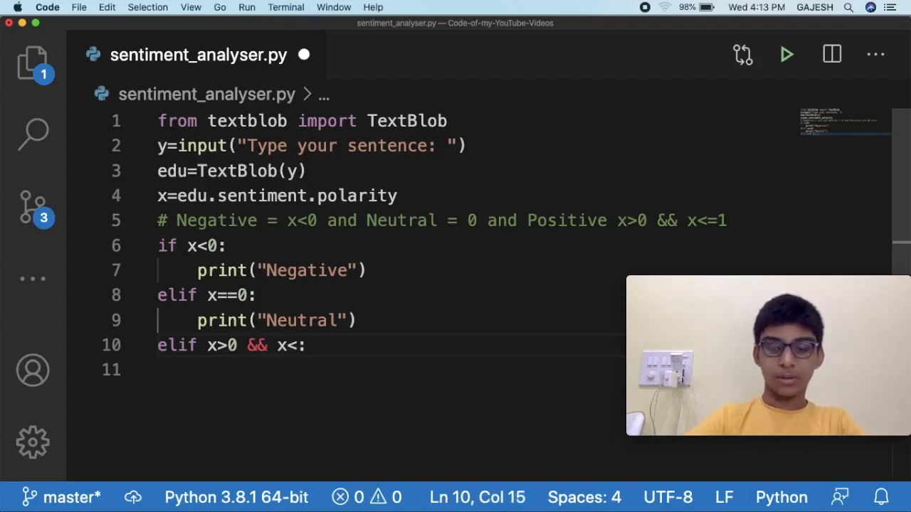
text(=)
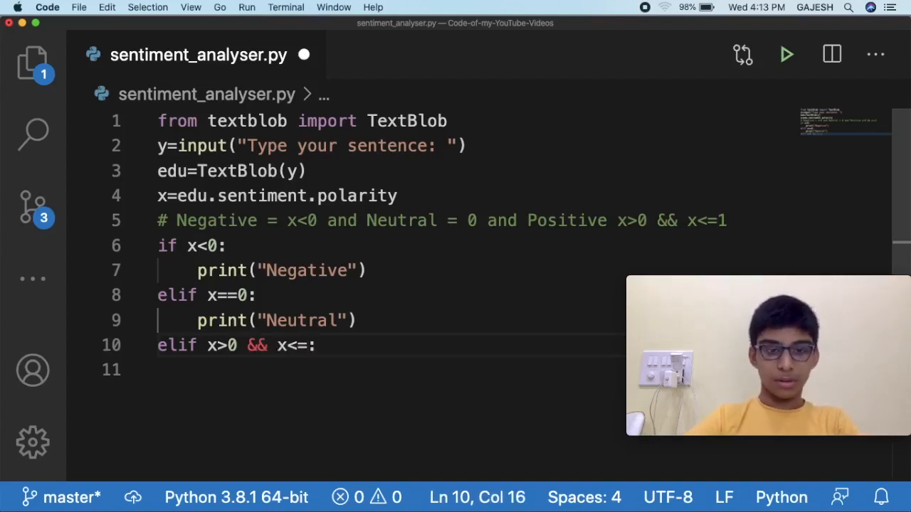
text(1)
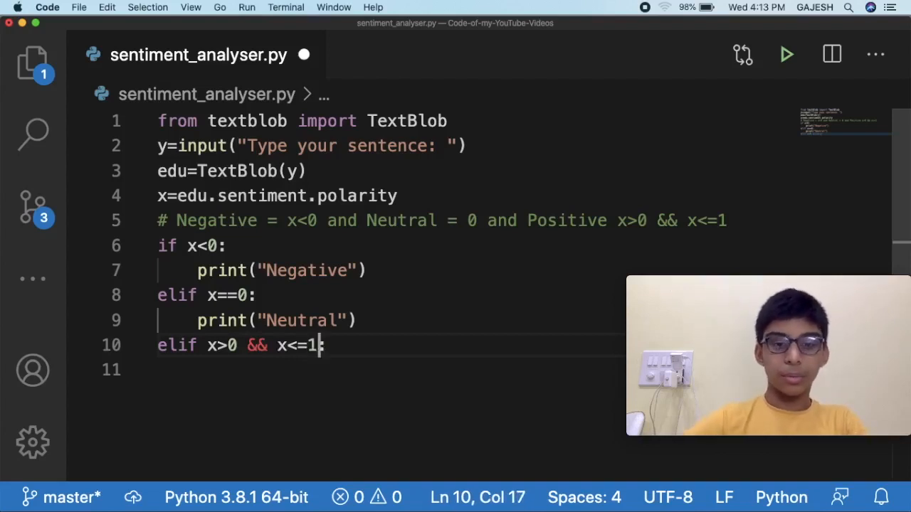
text(print()
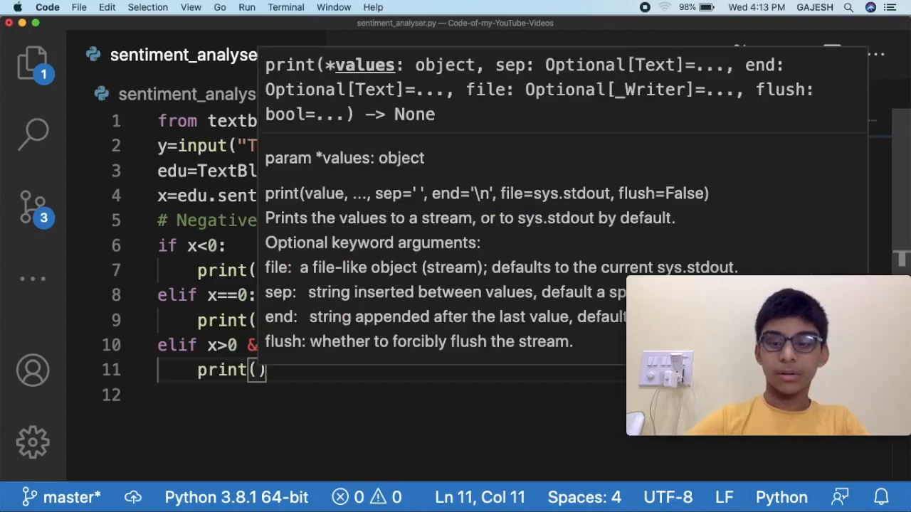
text(Positive")
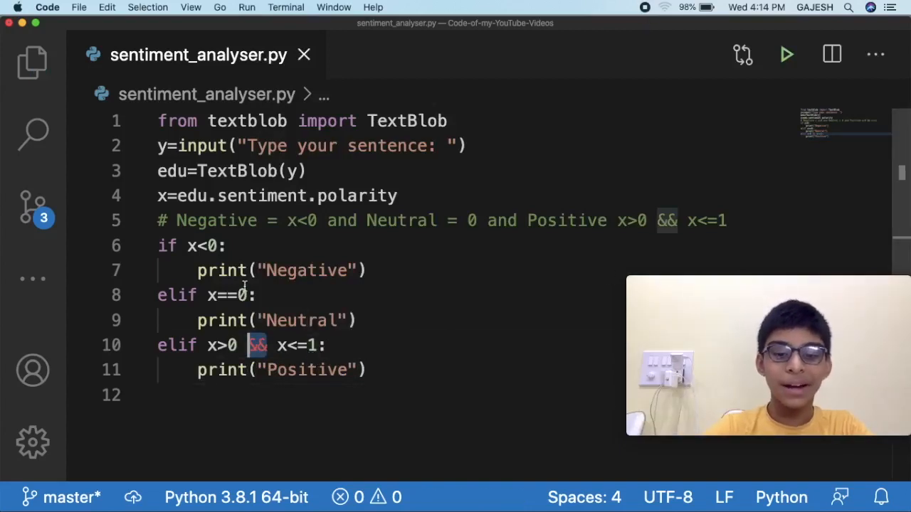
Replace && with and in the Positive condition.
text(and)
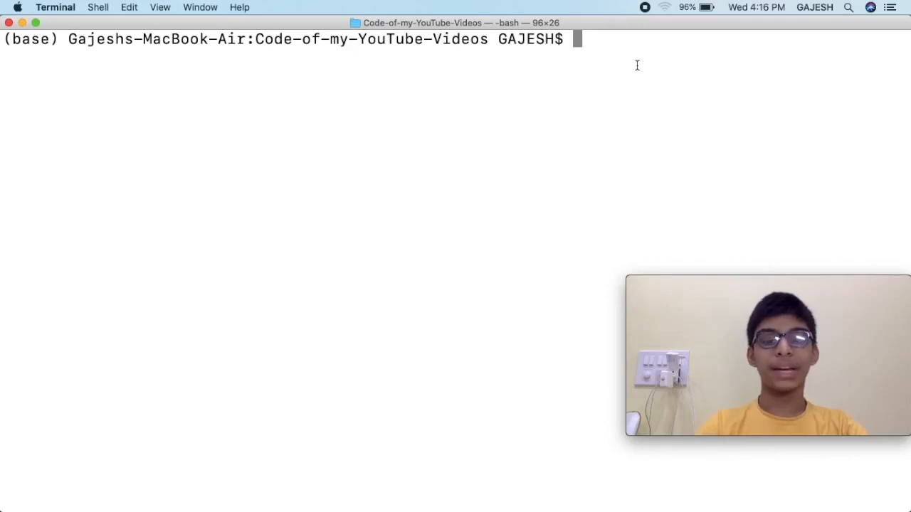
Run python sentiment_analyser.py on 'You are good', get Positive, then relaunch it.
text(python se)
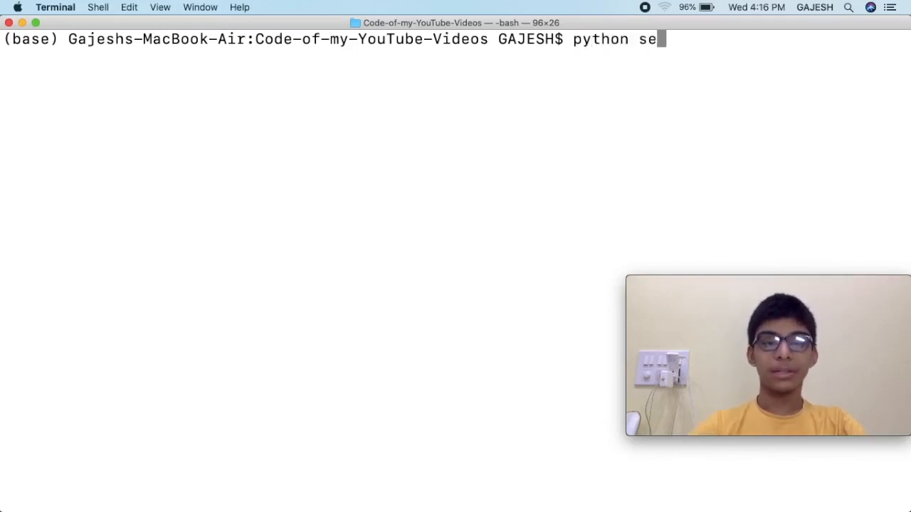
text(ntiment)
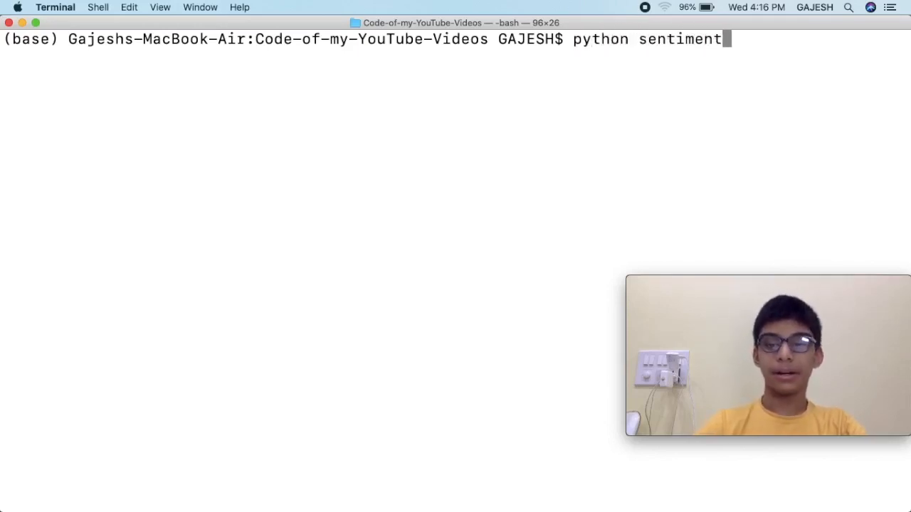
text(_analyser.py)
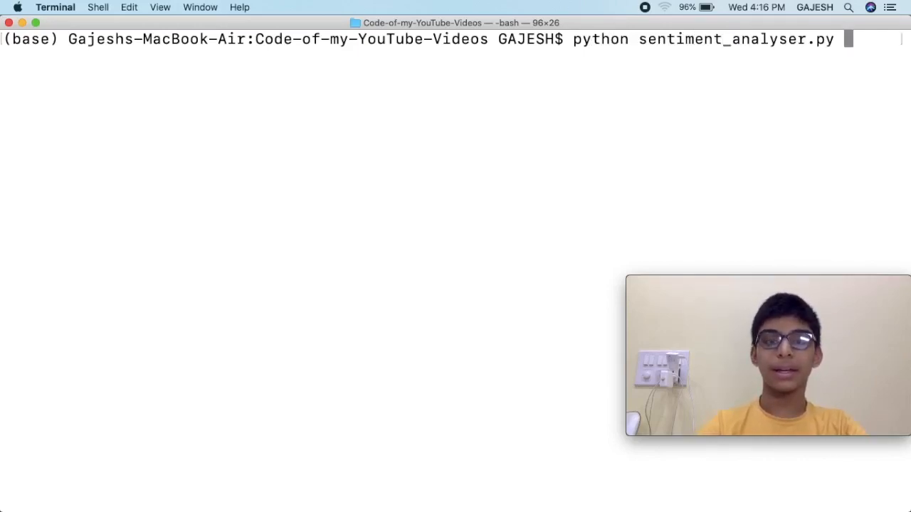
key(enter)
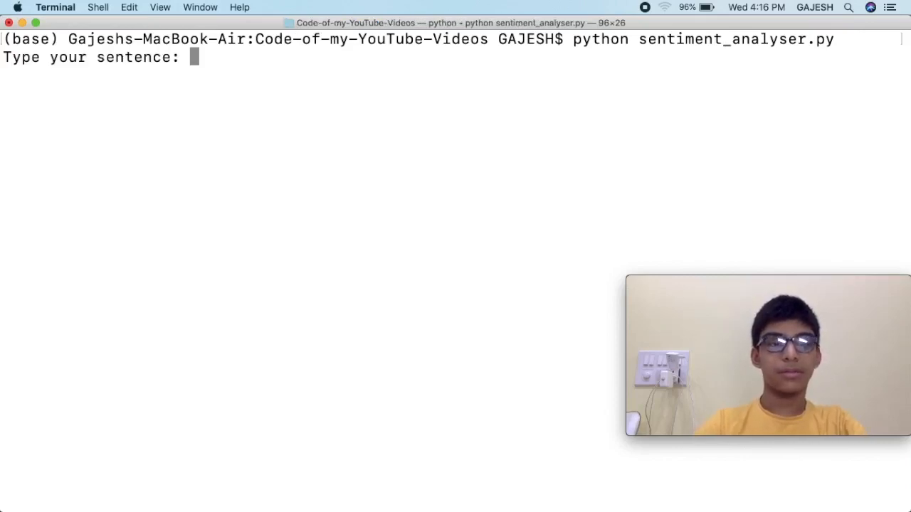
text(You are)
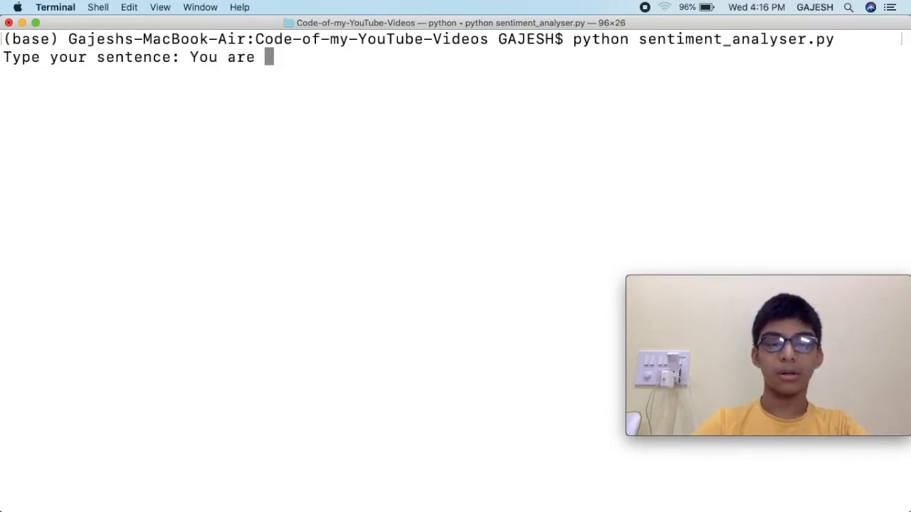
key(Return)
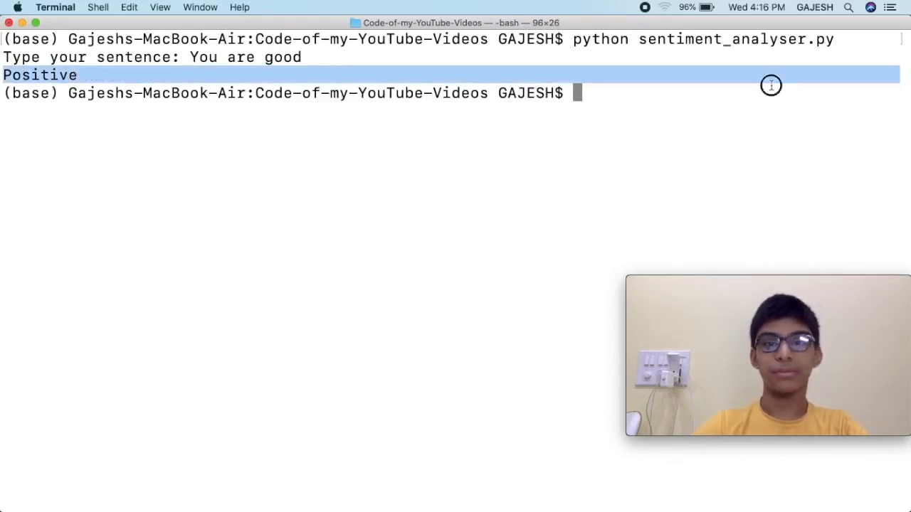
text(python sentiment_analyser.py)
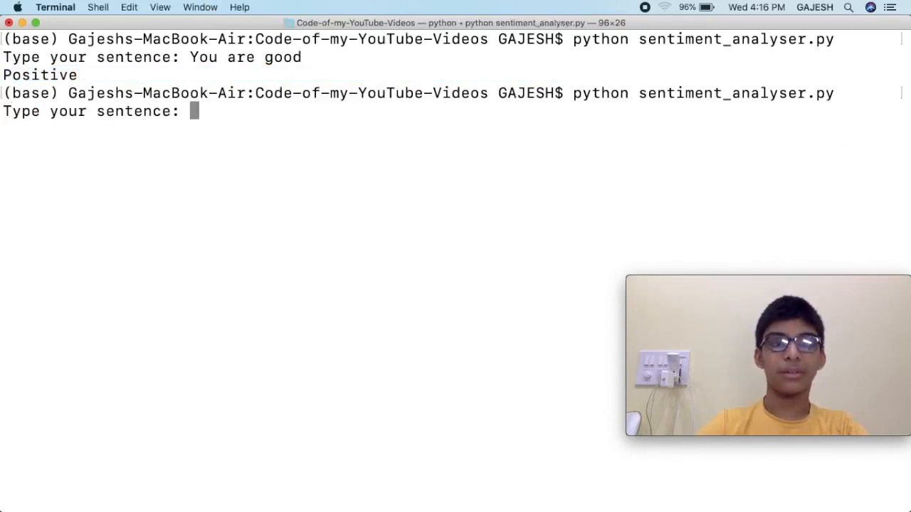
Get Neutral for 'I am Gajesh Naik', then rerun and enter 'You are bad'.
text(I am Gajesh Naik)
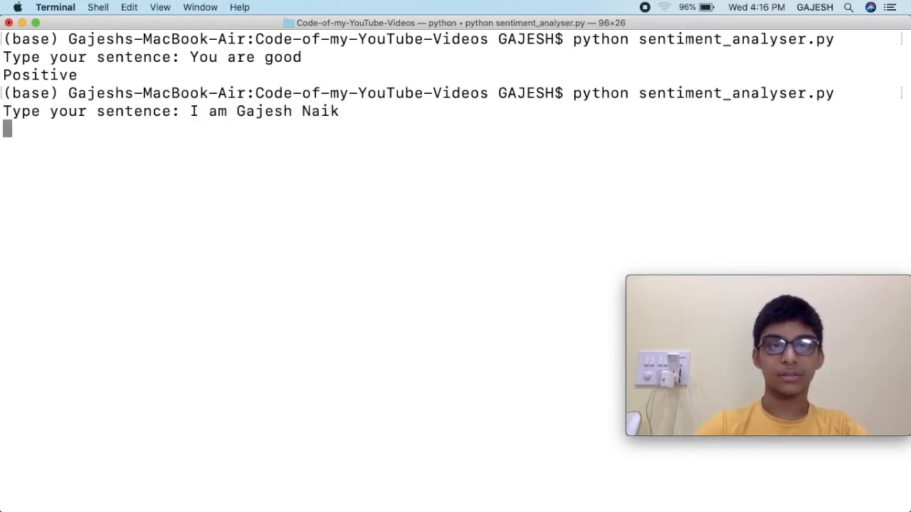
key(enter)
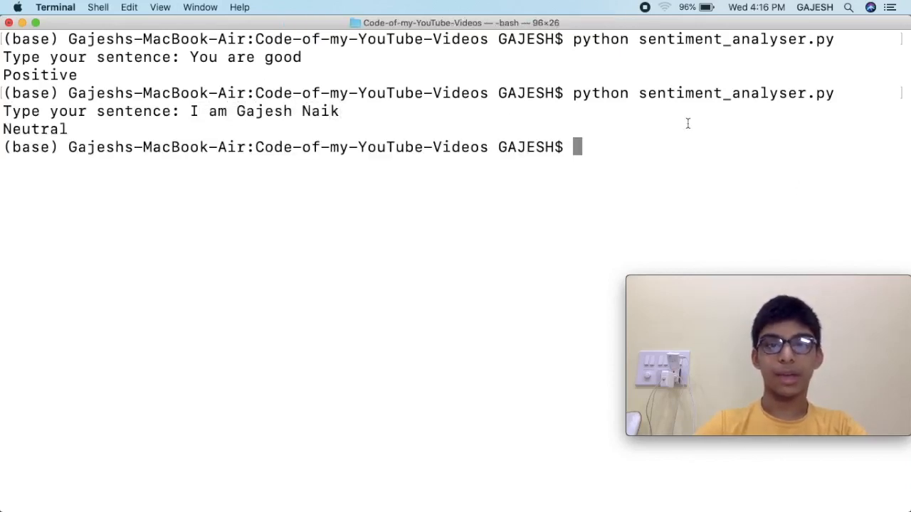
text(python sentiment_analyser.py)
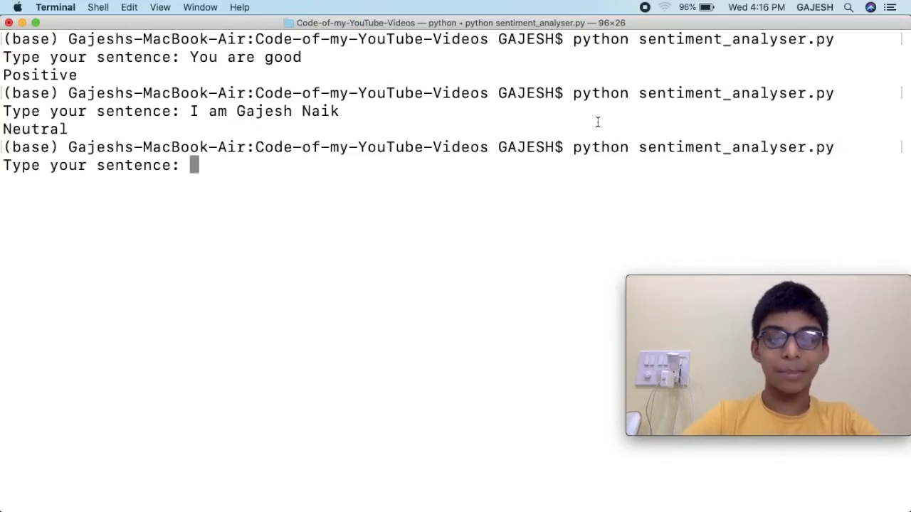
text(Your)
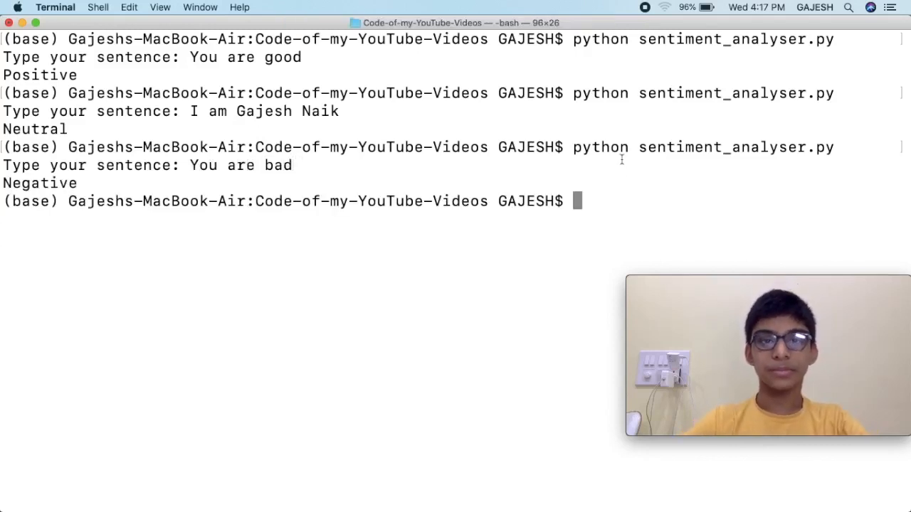
mouse_move(601, 199)
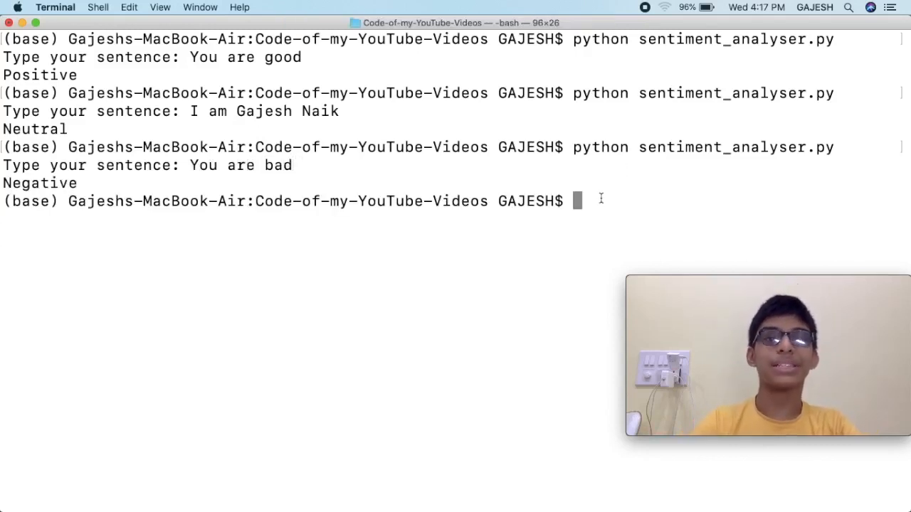